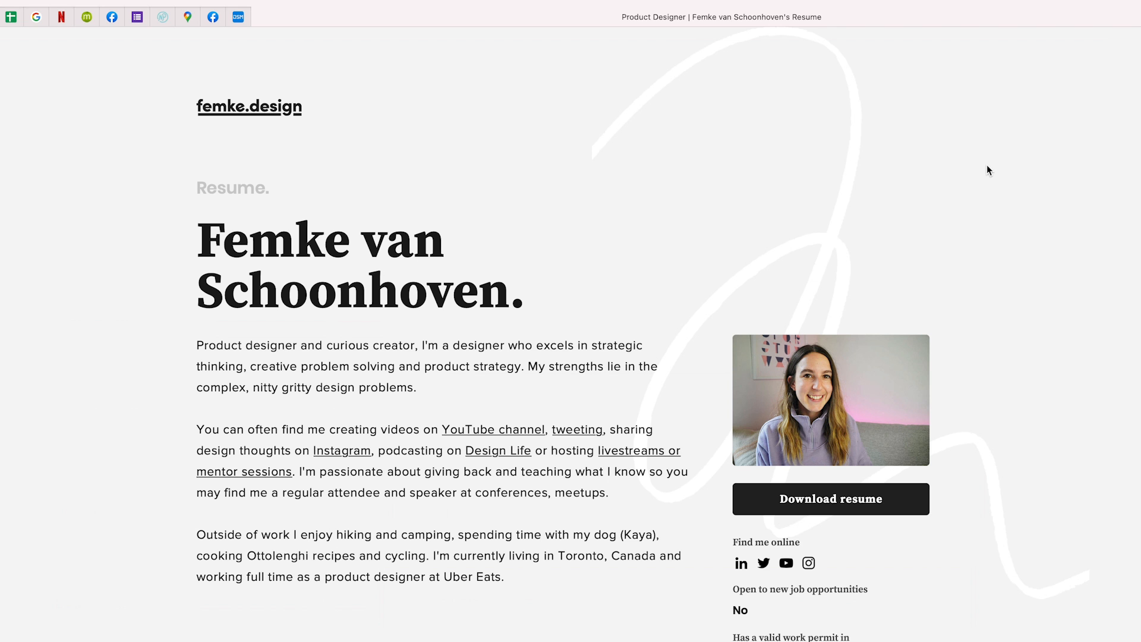
mouse_move(834, 565)
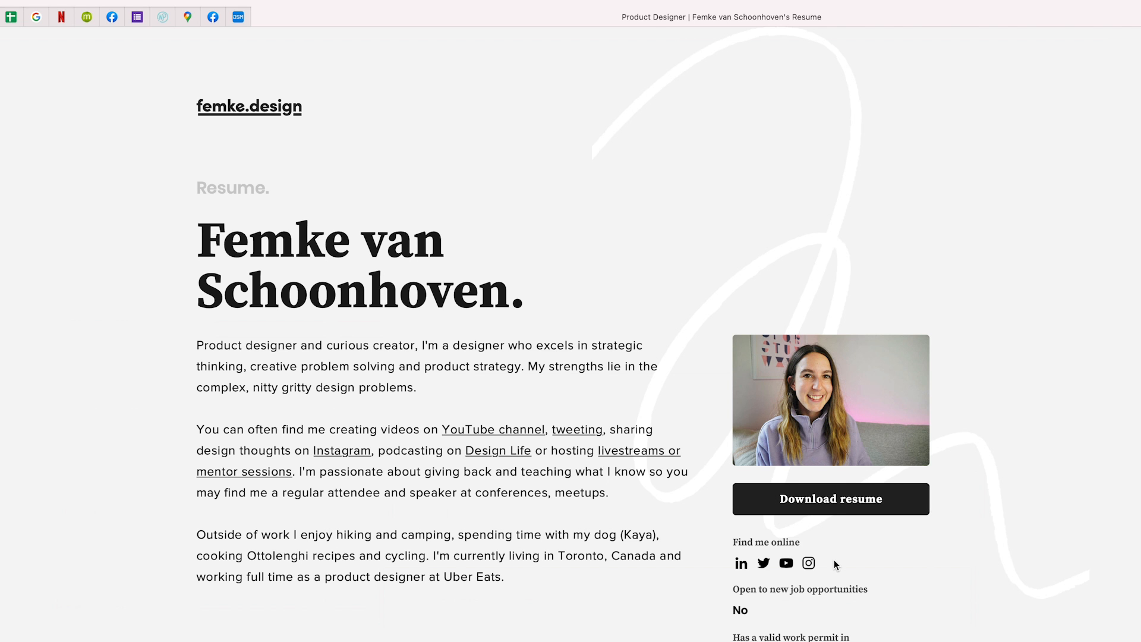
- Scroll through the live femke.design resume at full and narrow window widths
scroll("down", 3)
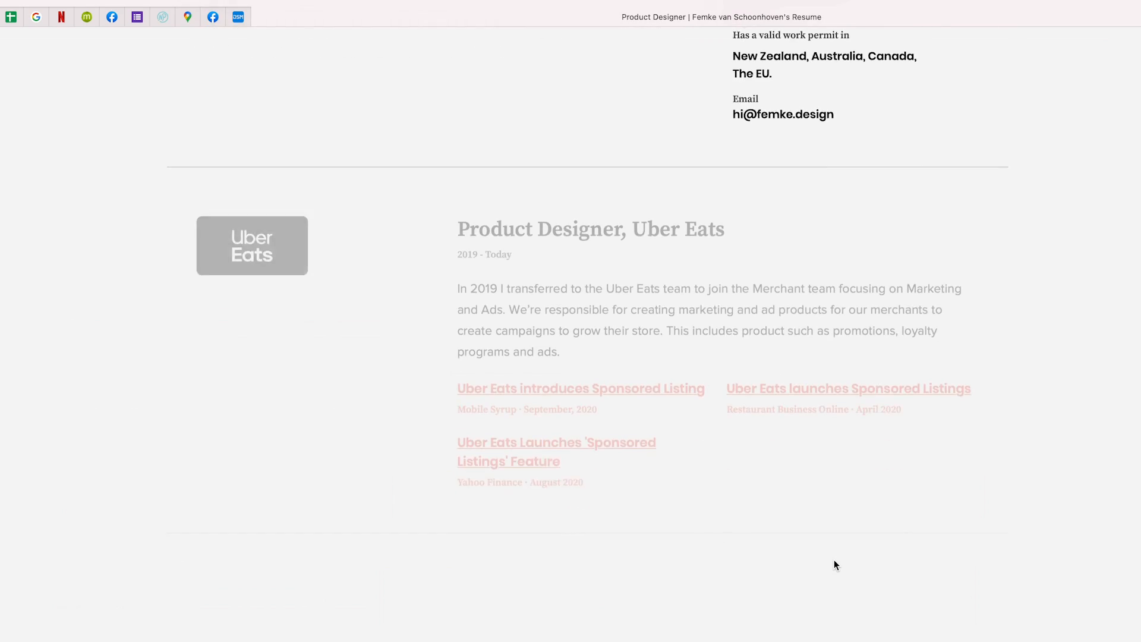
scroll("down", 3)
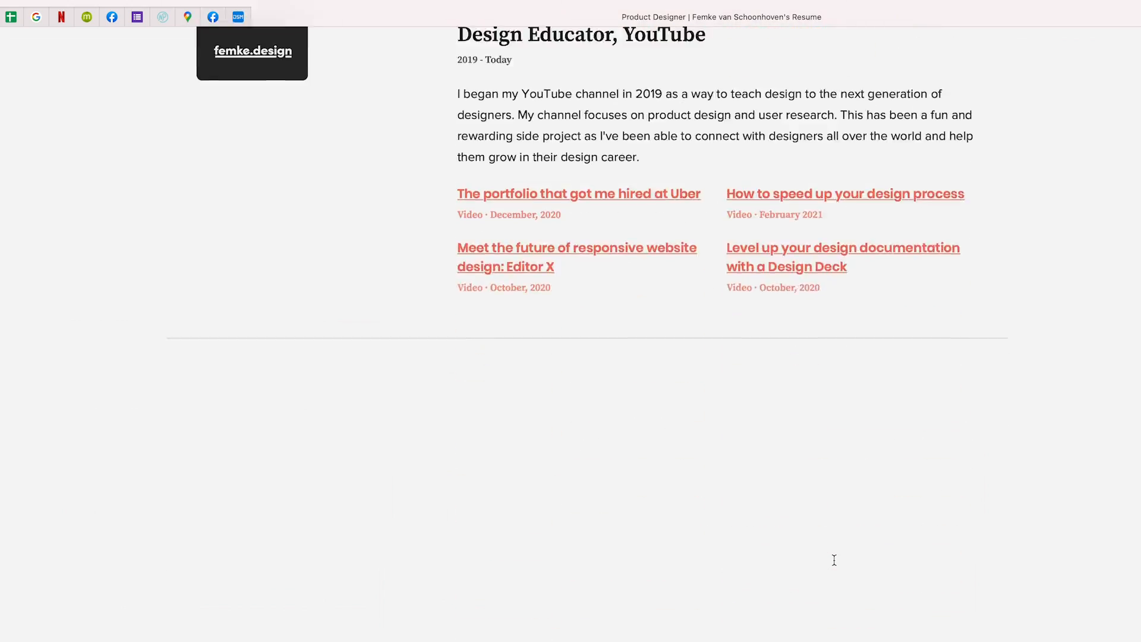
scroll("up", 3)
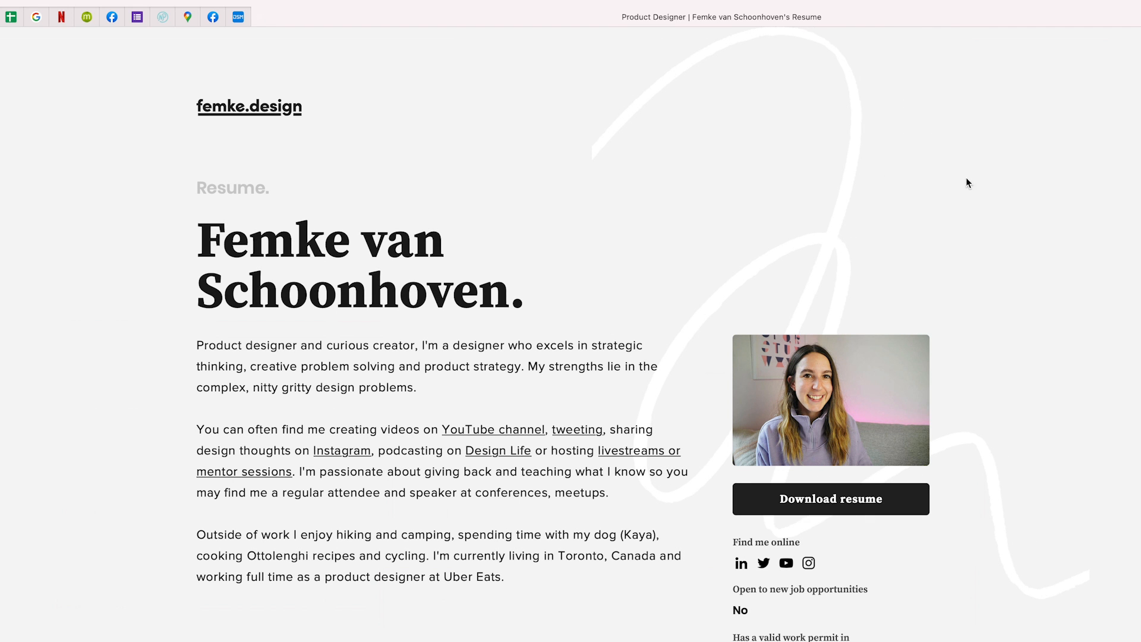
mouse_move(842, 503)
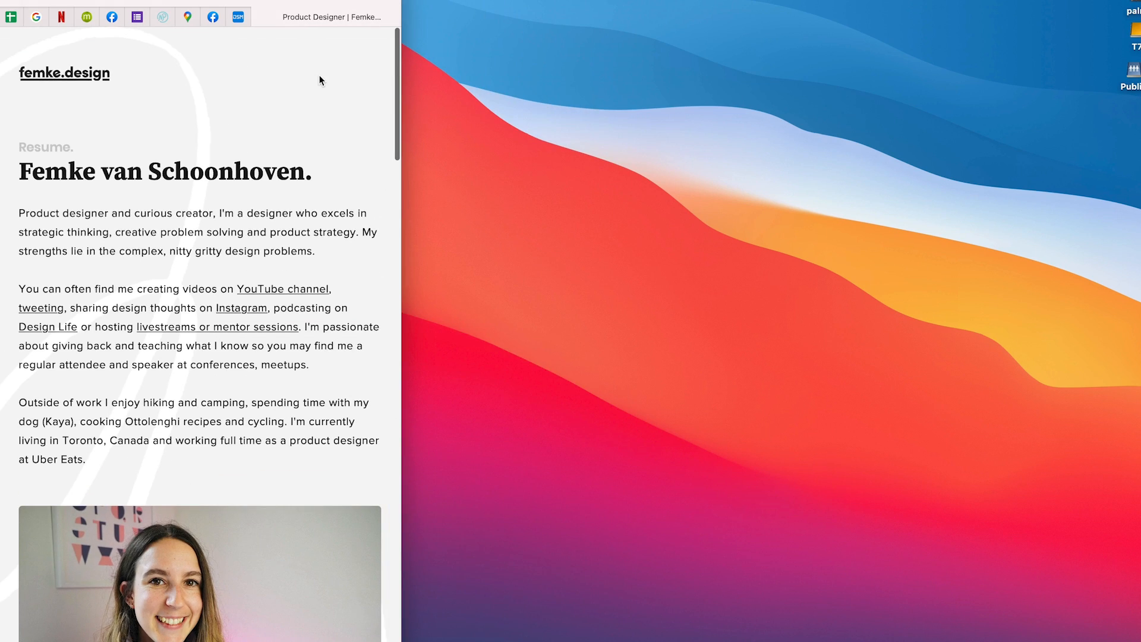
scroll("down", 3)
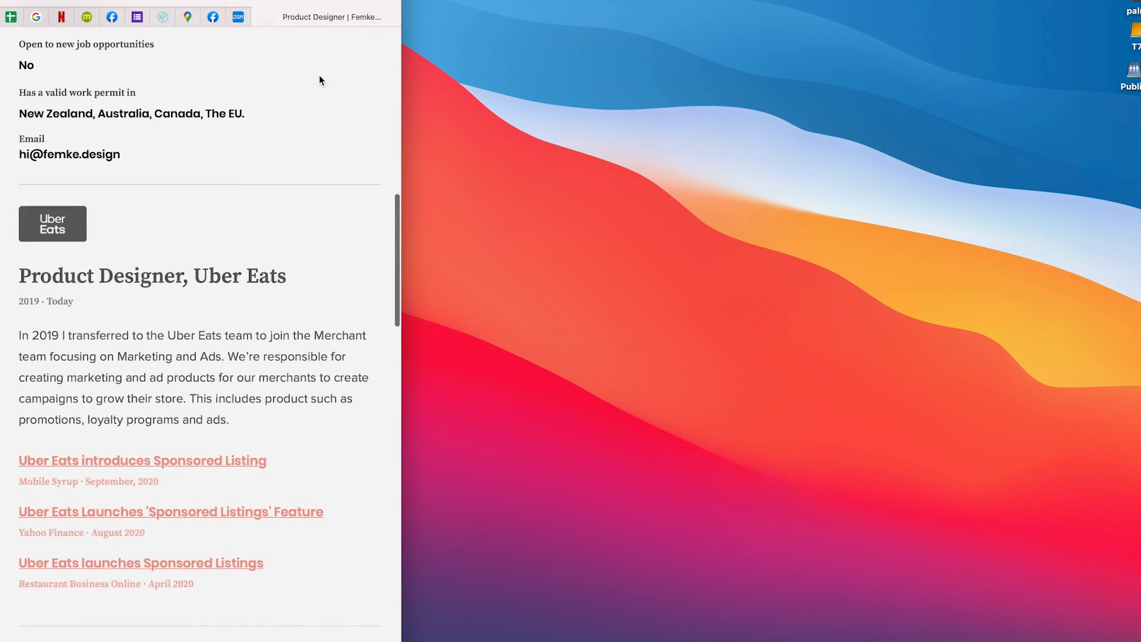
scroll("up", 3)
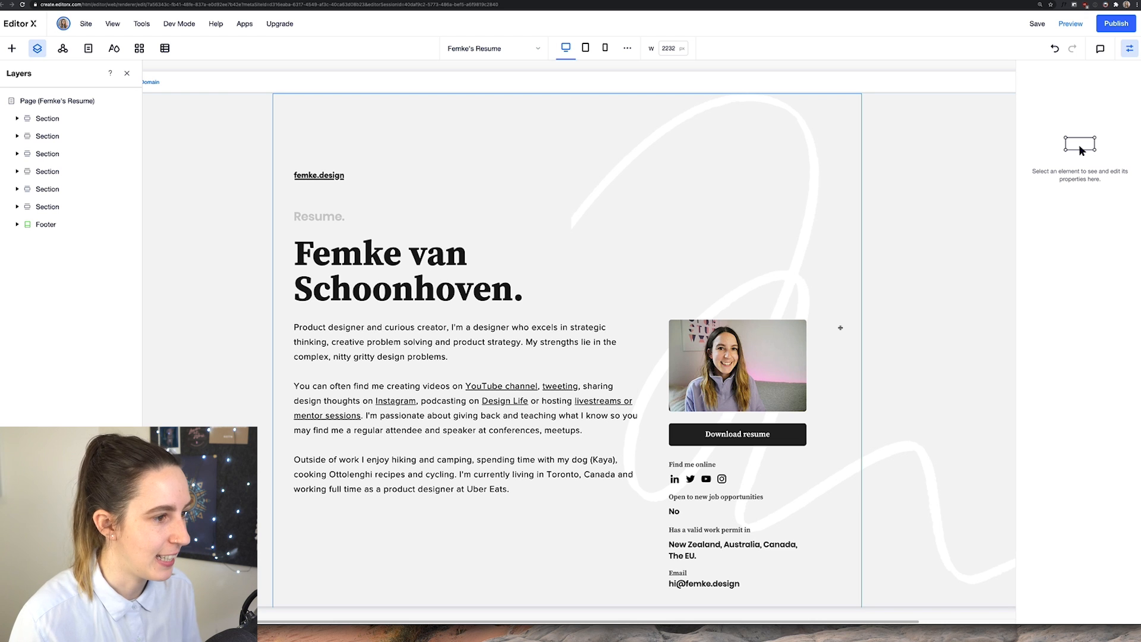
mouse_move(806, 319)
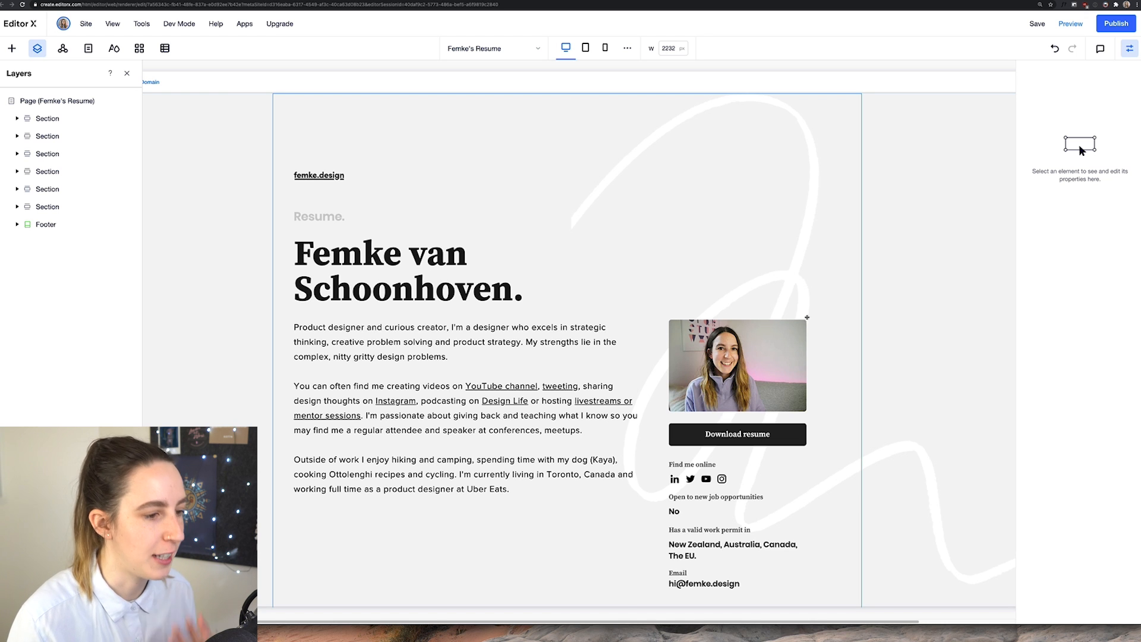
- Expand the first Section and its Container in the Layers panel to reach the image
scroll("down", 3)
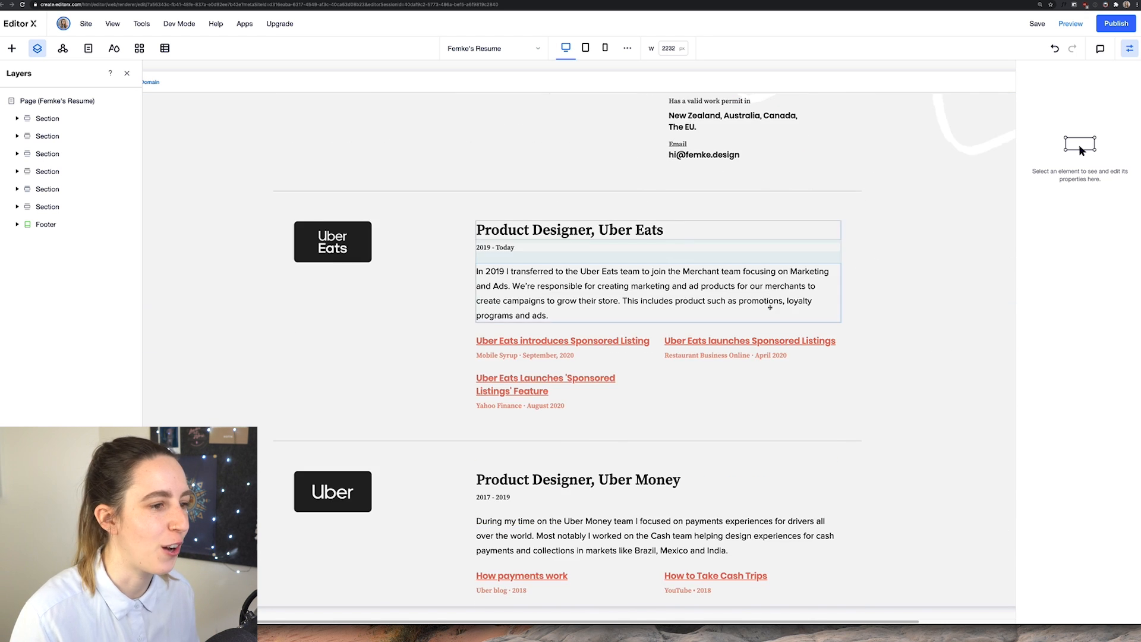
scroll("up", 3)
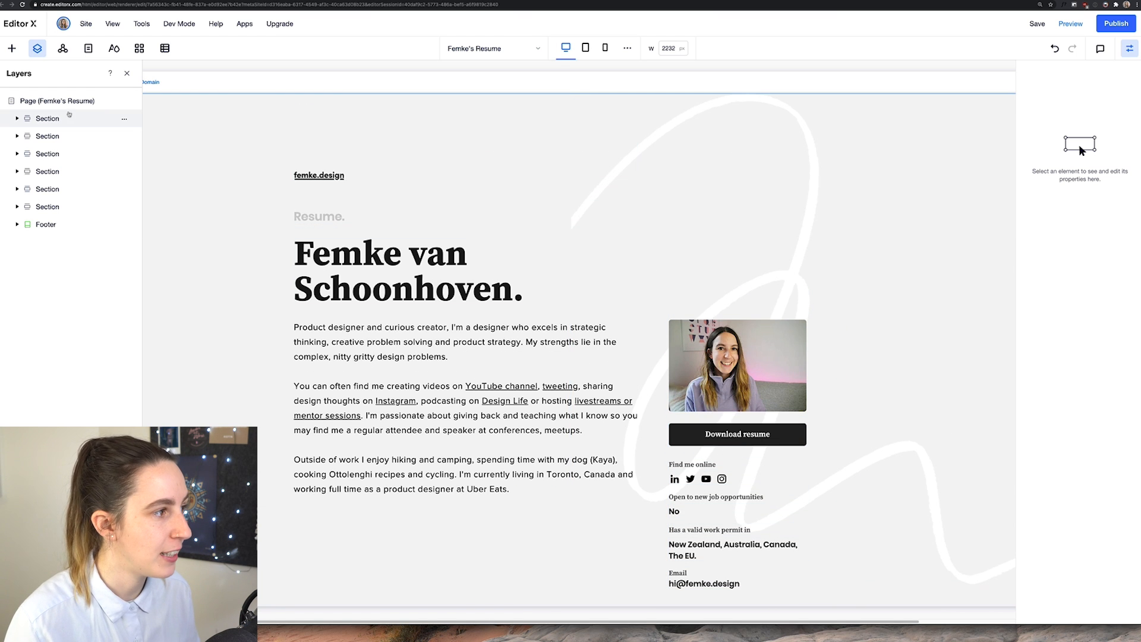
left_click(46, 118)
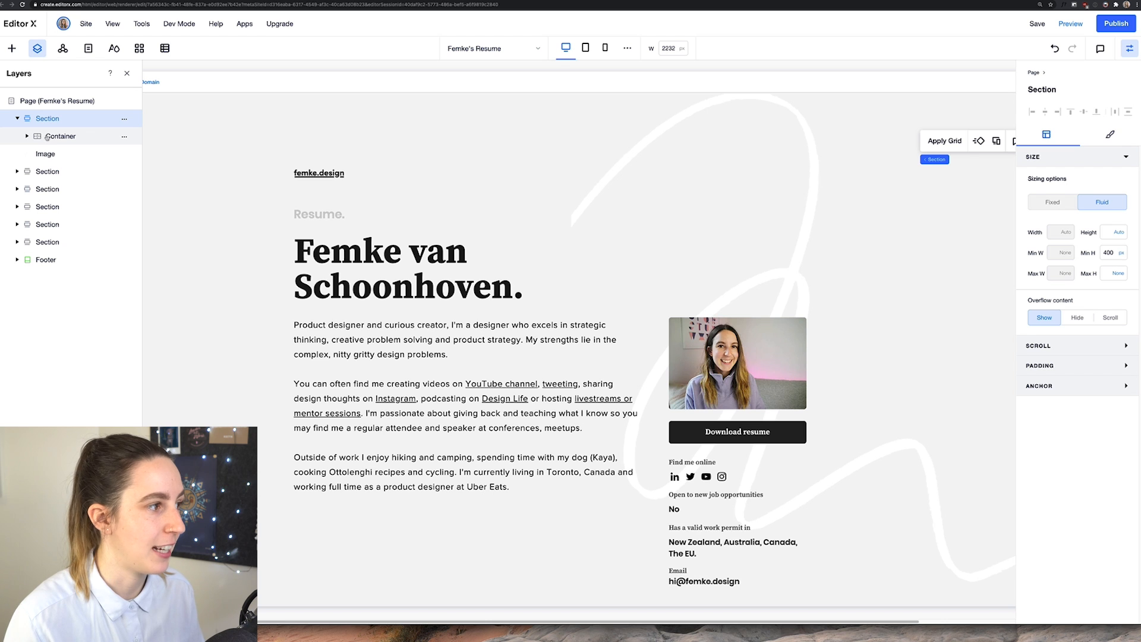
left_click(61, 135)
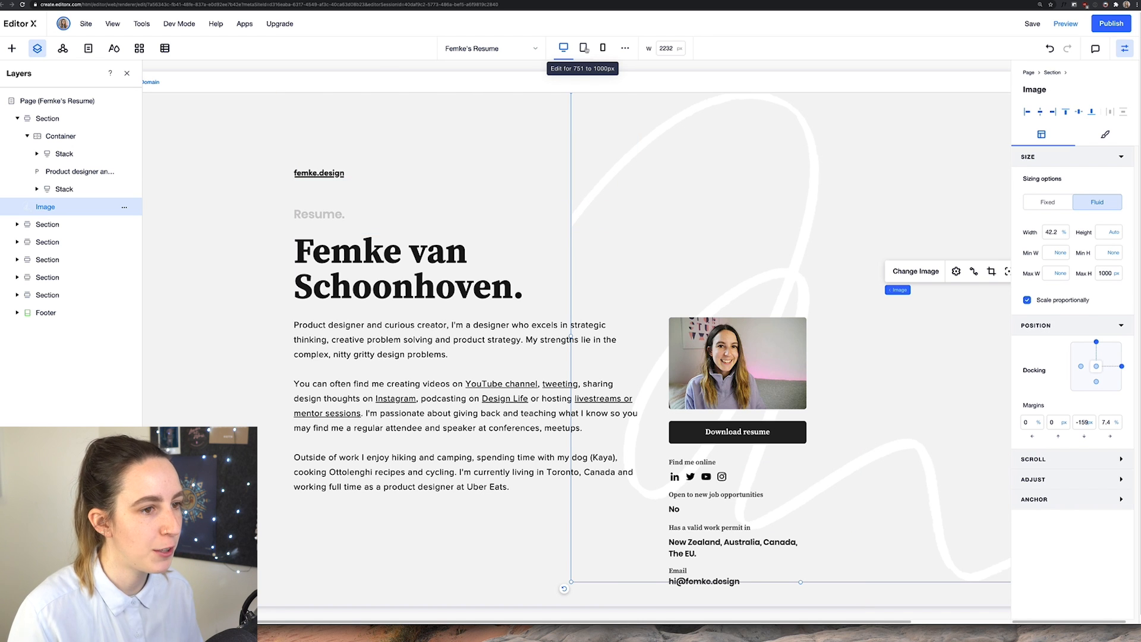
- Select the intro container on the canvas to show its grid lines and margins
left_click(582, 47)
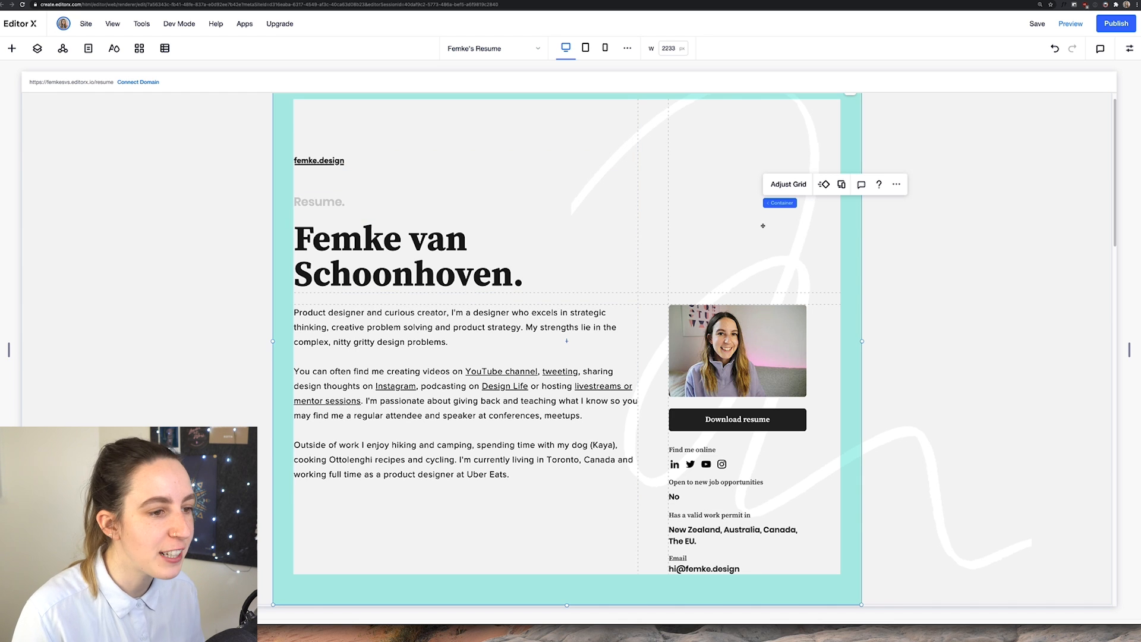
left_click(786, 183)
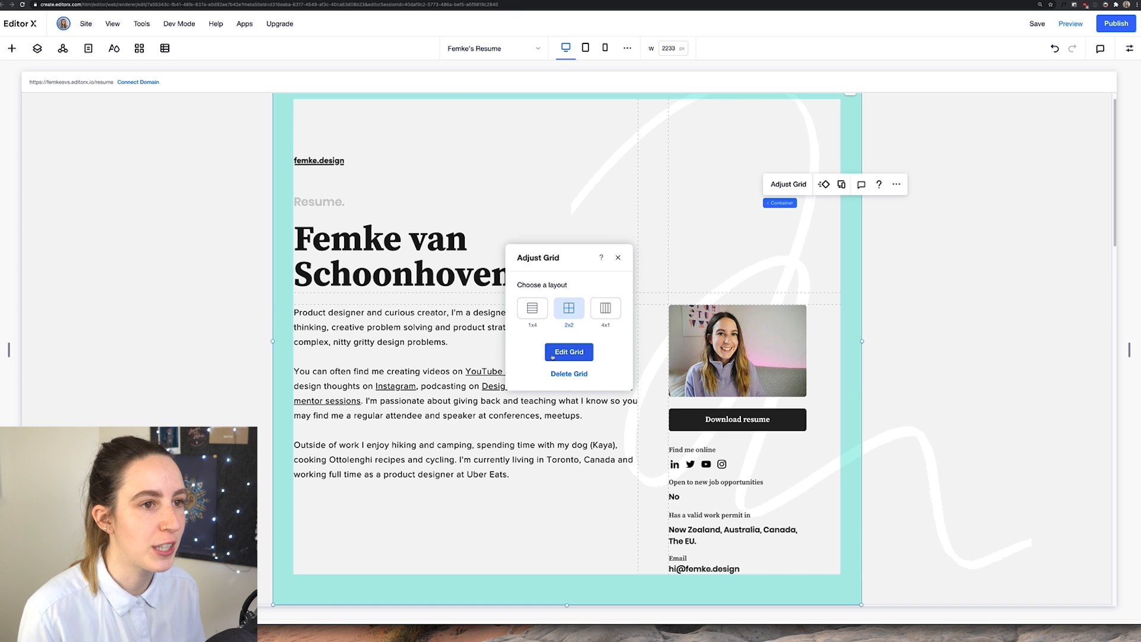
left_click(568, 352)
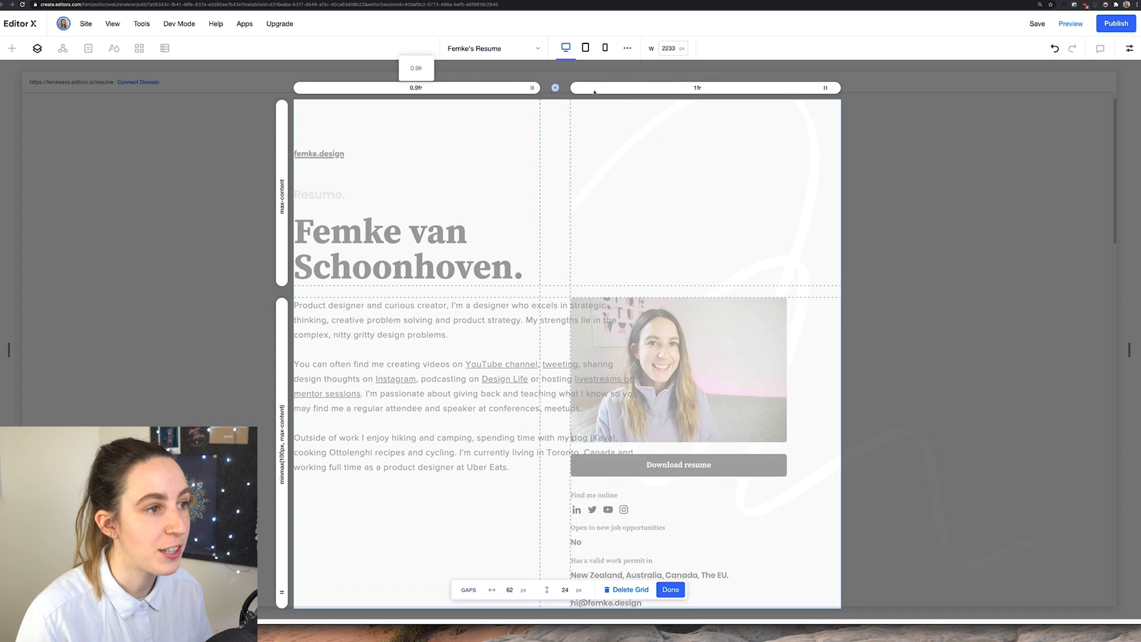
left_click_drag(555, 87, 631, 87)
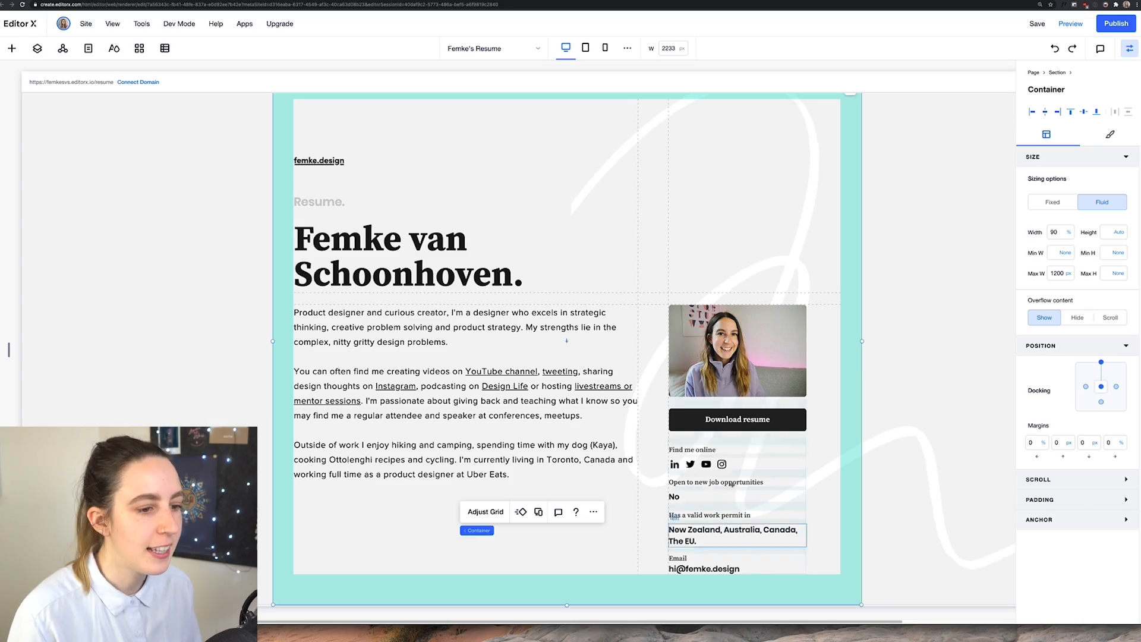
left_click(737, 349)
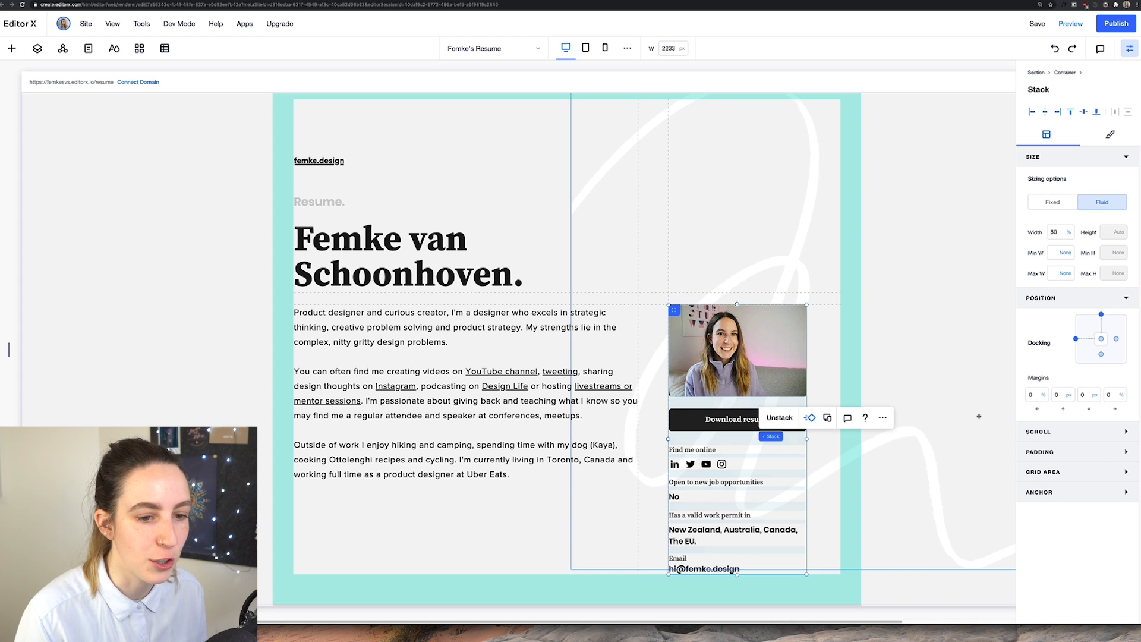
left_click(1042, 462)
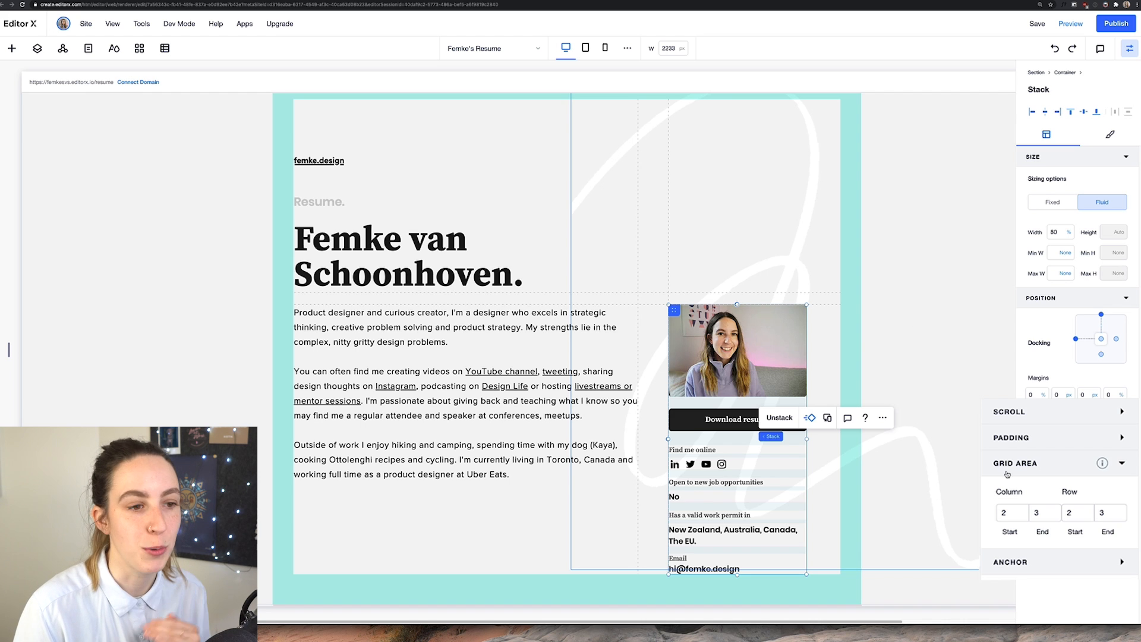
left_click(1044, 512)
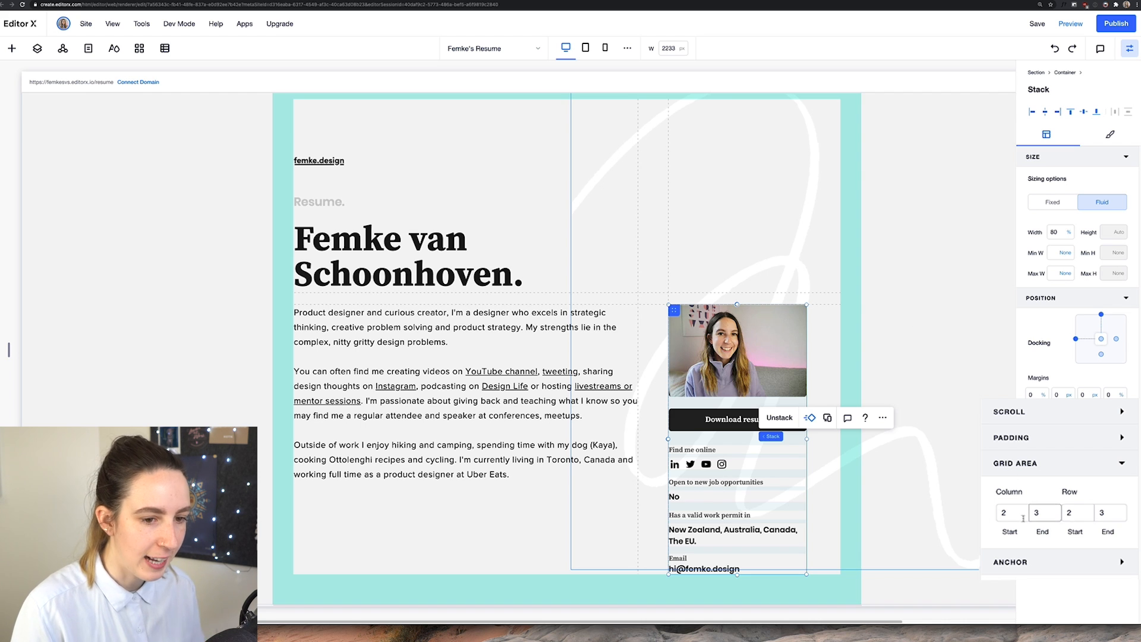
left_click(1011, 512)
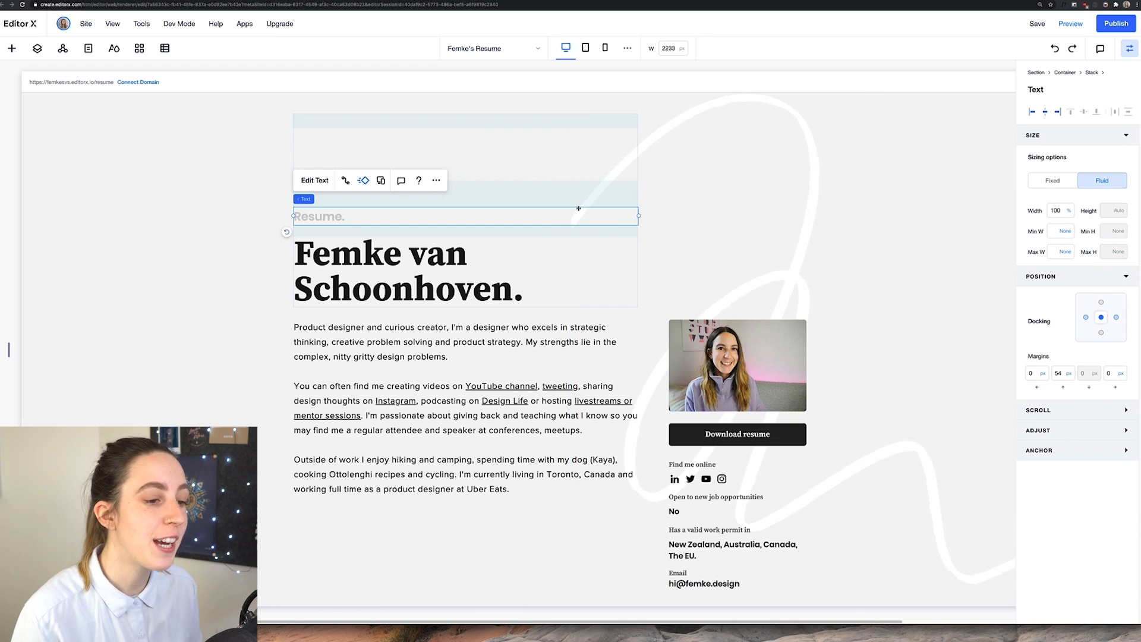
- Scroll the canvas down to the Product Designer, Uber Eats section
scroll("down", 3)
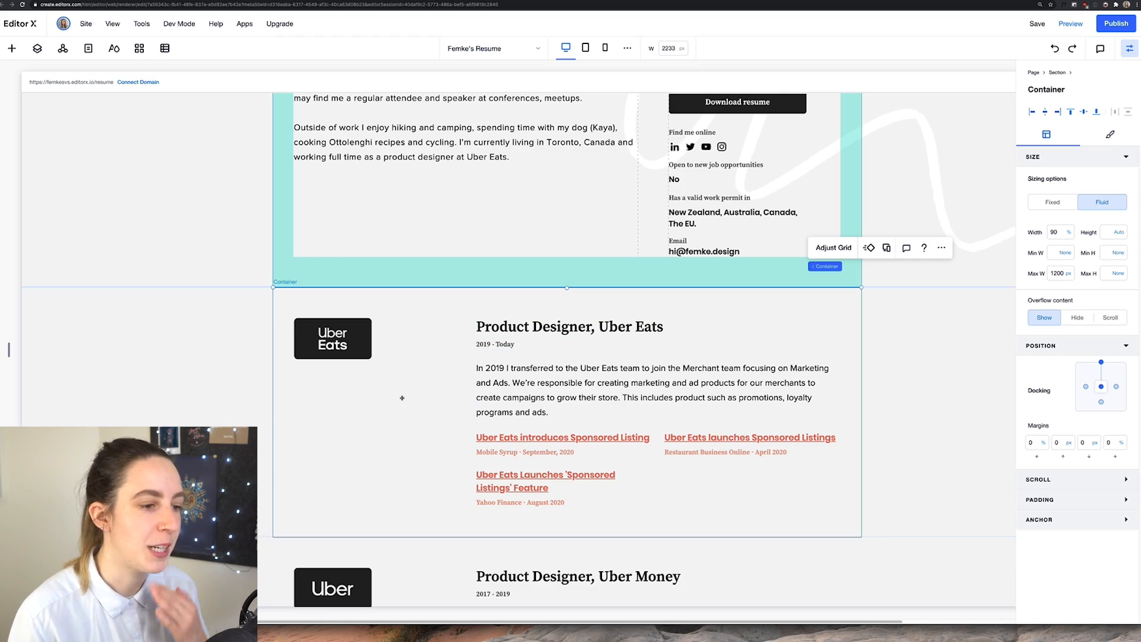
- Scroll to the Uber Money job block and view it as the saved 'Job' asset under My Assets
scroll("down", 3)
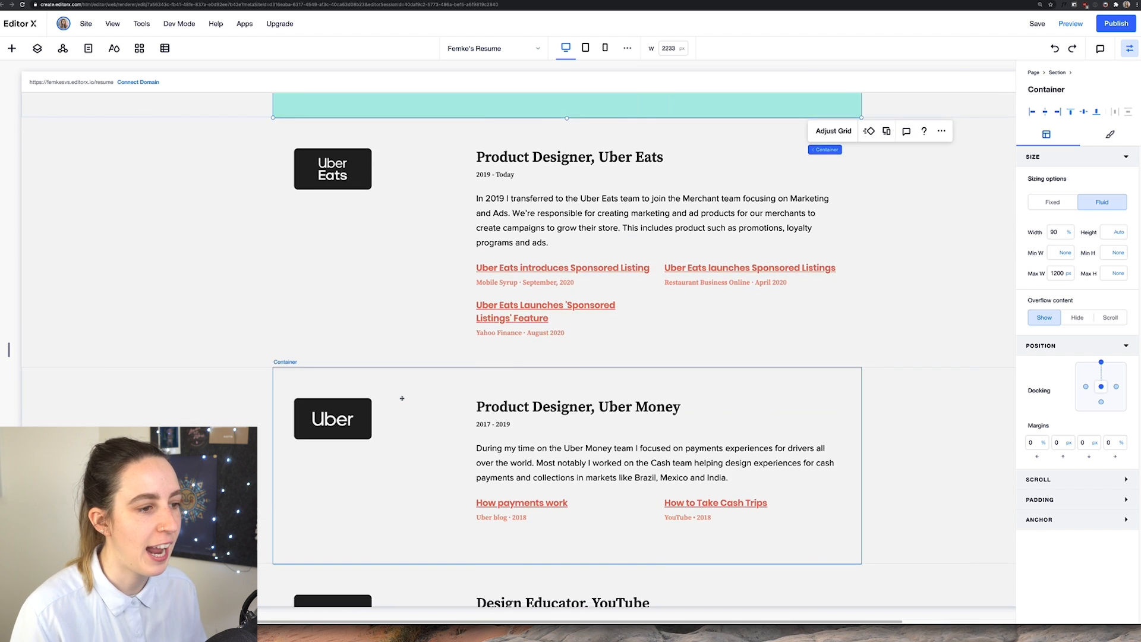
scroll("down", 3)
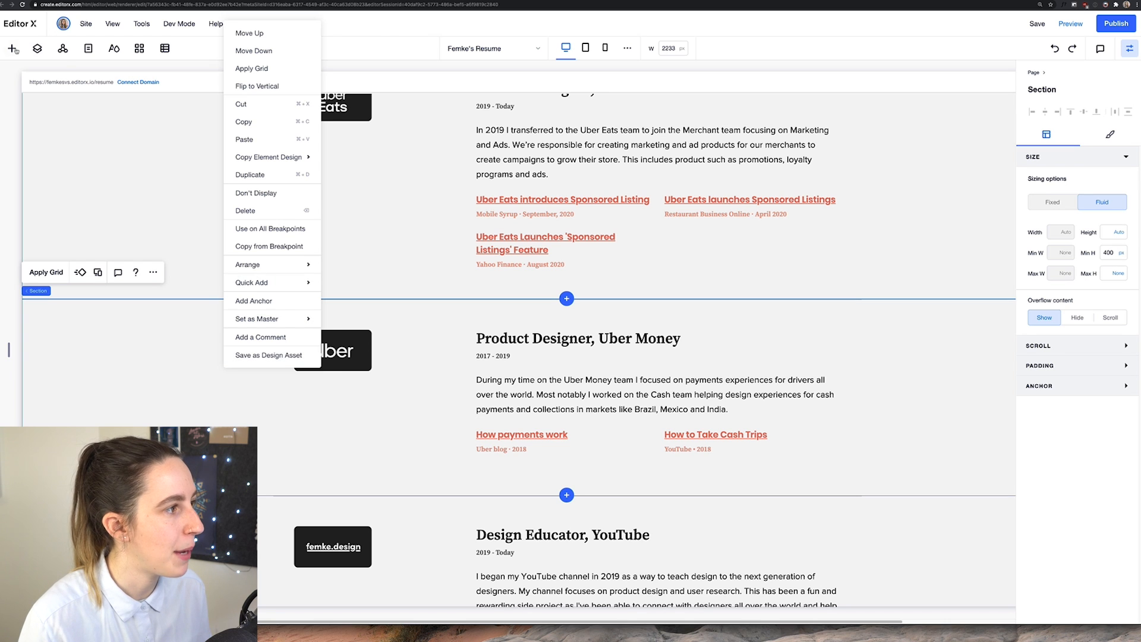
left_click(12, 47)
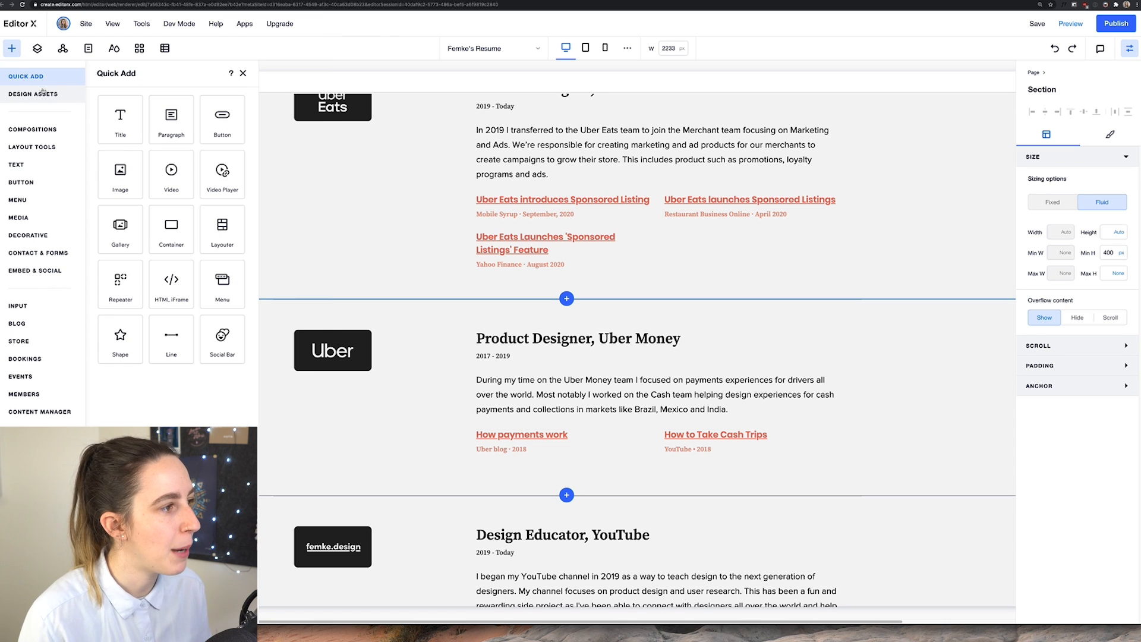
left_click(33, 93)
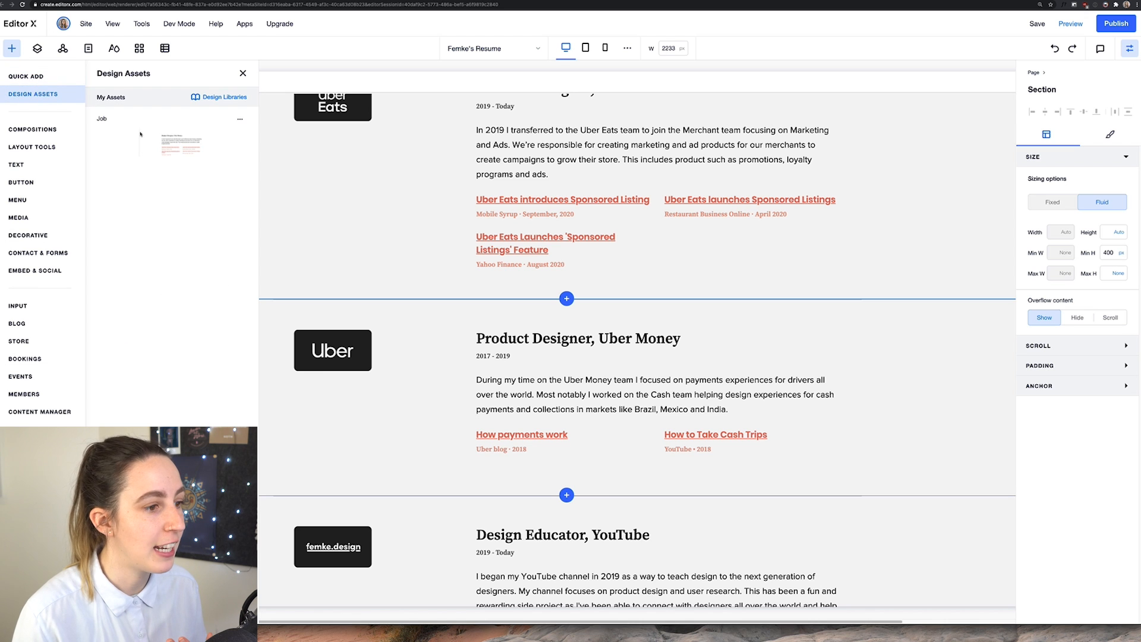
left_click(242, 72)
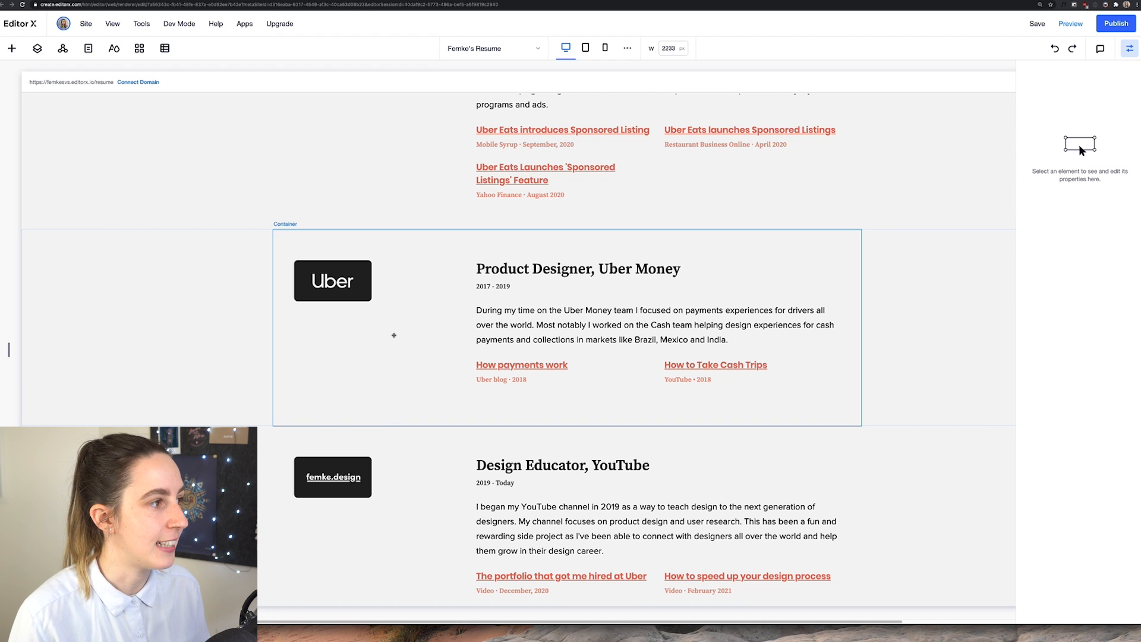
left_click(12, 48)
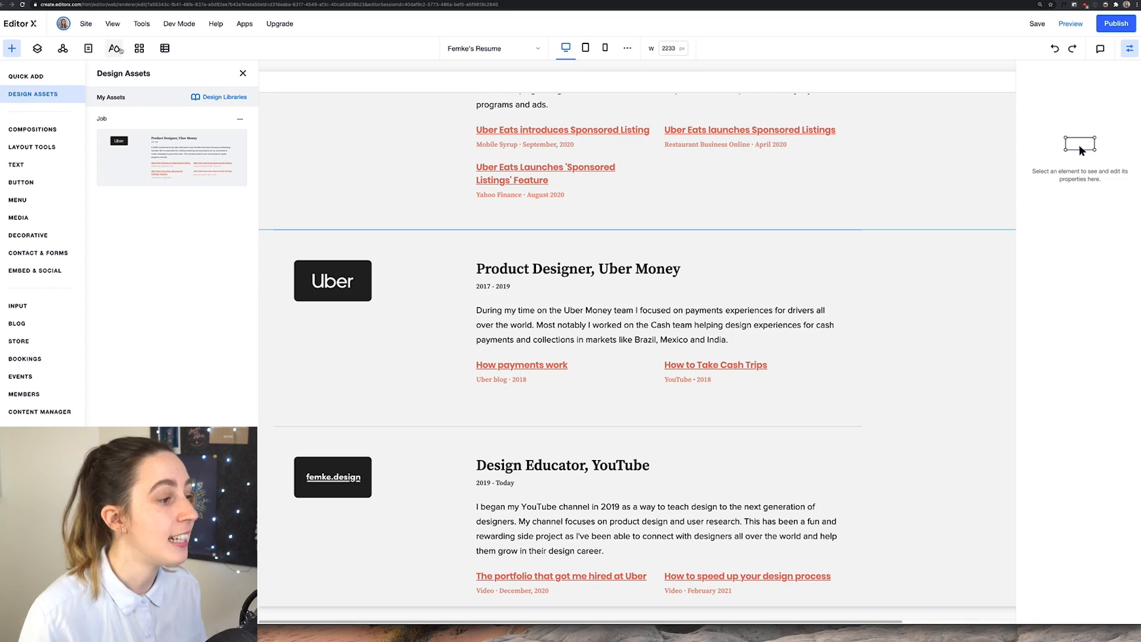
- With Typography Themes shown, set the Uber Money job title's font size to 36, overriding Heading 4
left_click(114, 47)
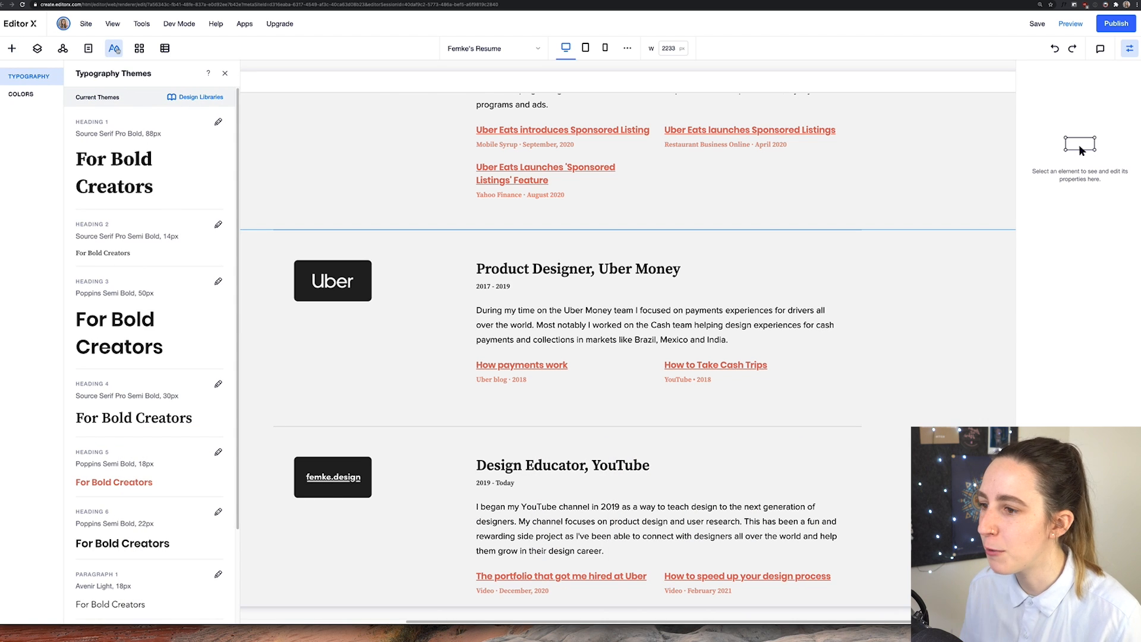
left_click(575, 305)
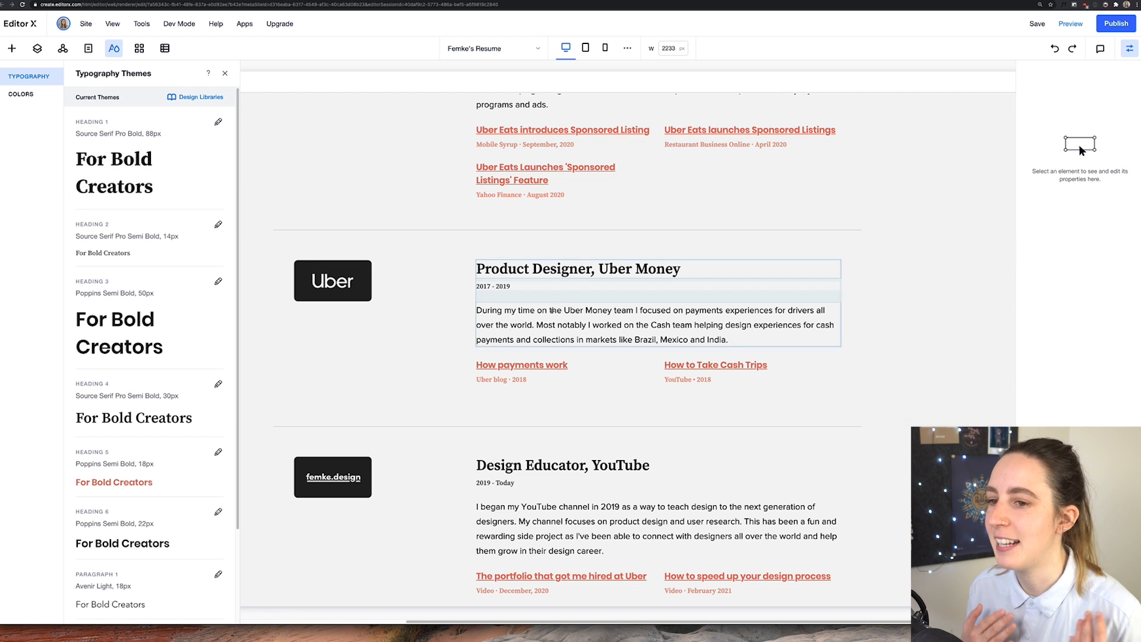
left_click(655, 302)
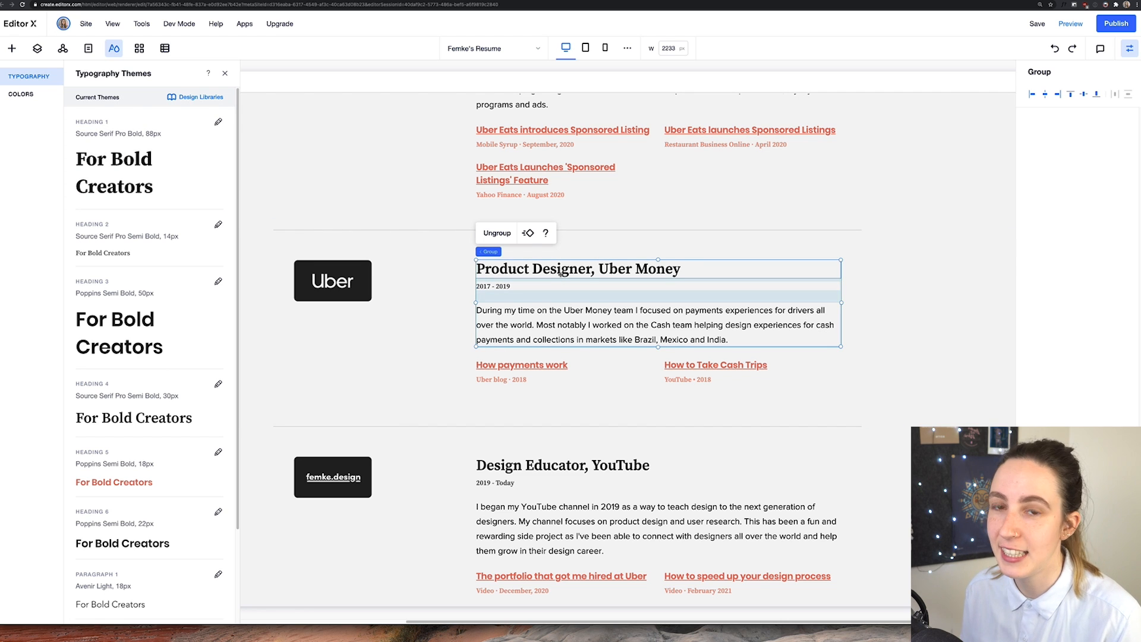
double_click(578, 268)
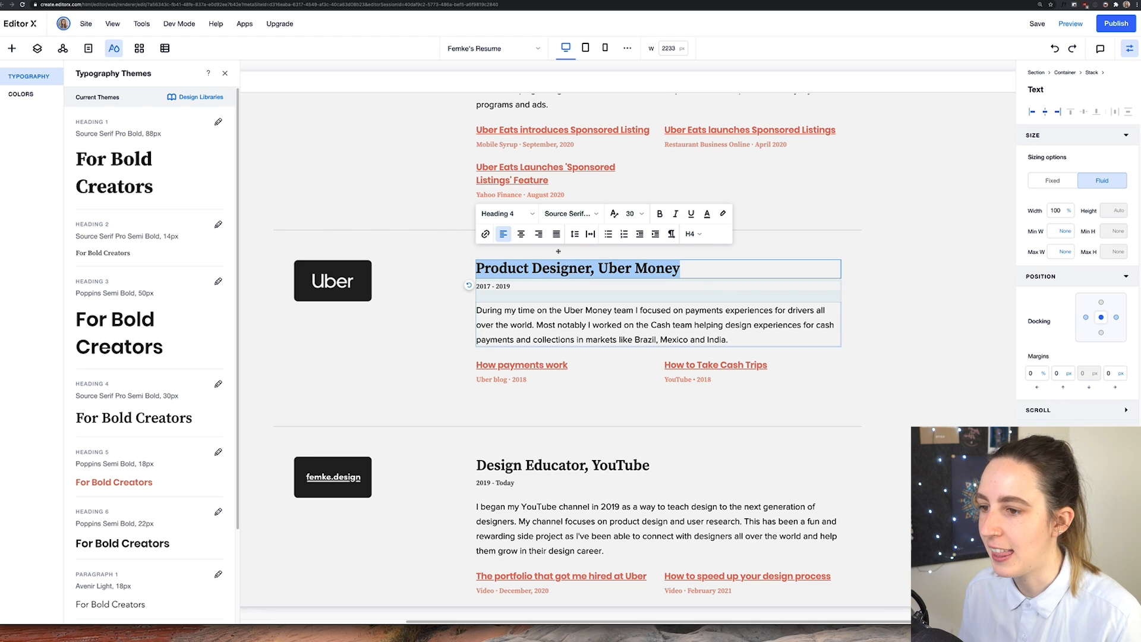
left_click(631, 213)
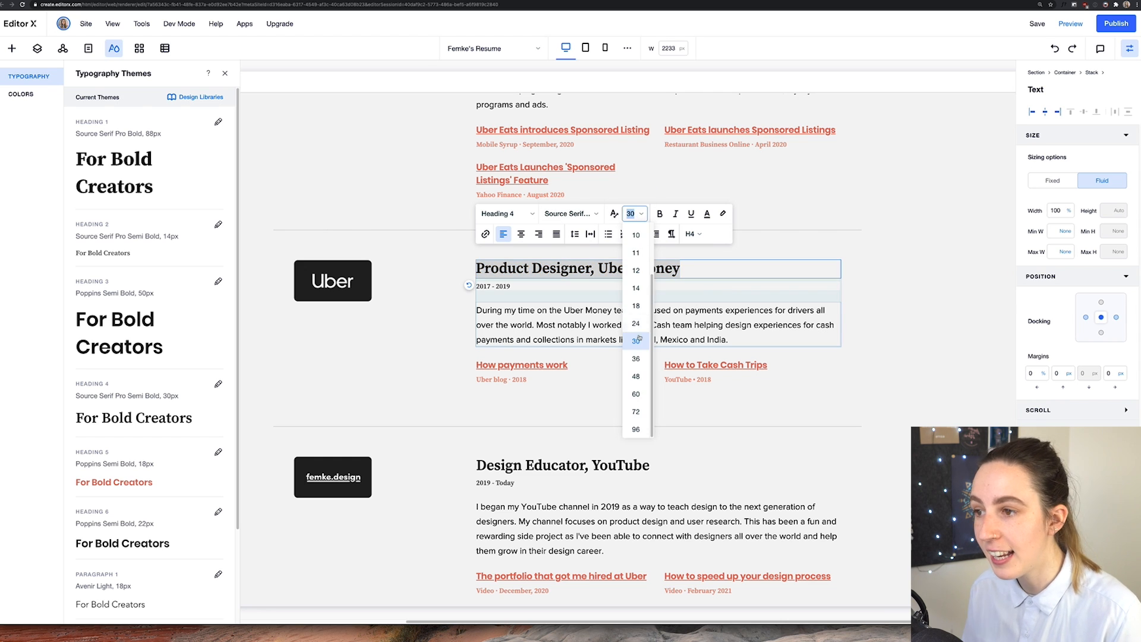
left_click(634, 358)
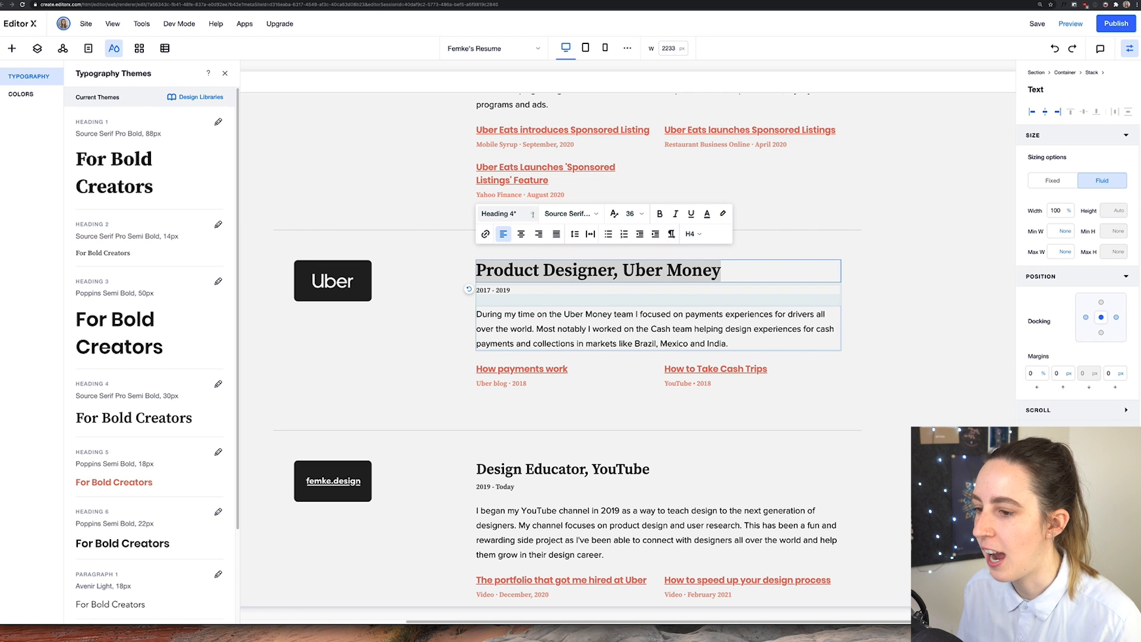
left_click(504, 212)
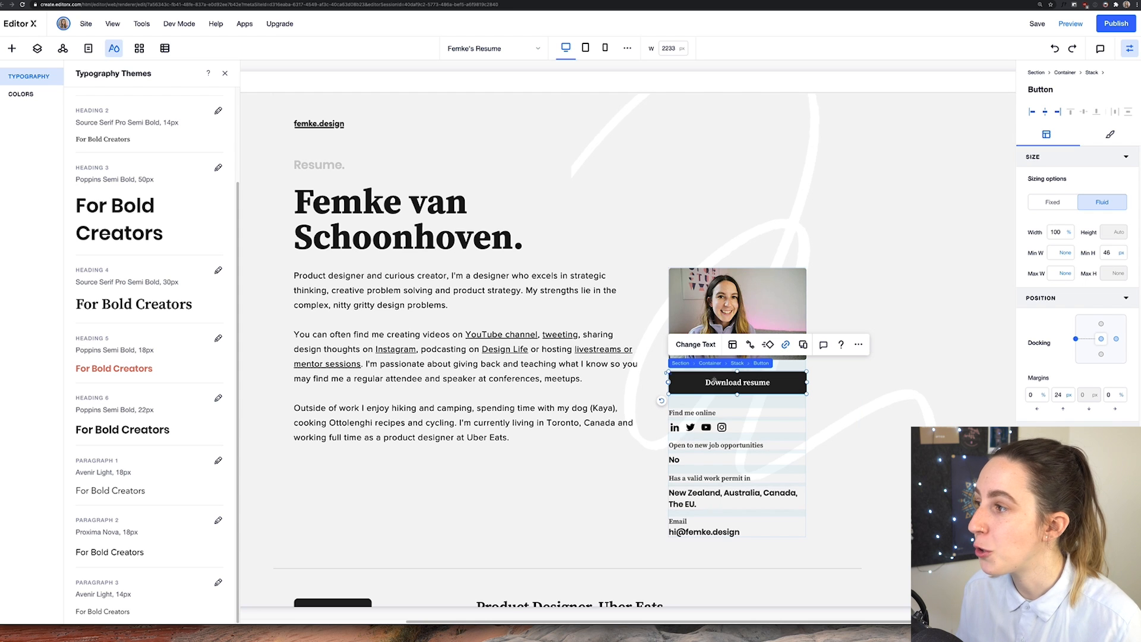
- Show Quick Add elements, review the Download resume button's Corners and Text design, then select the top container
left_click(12, 48)
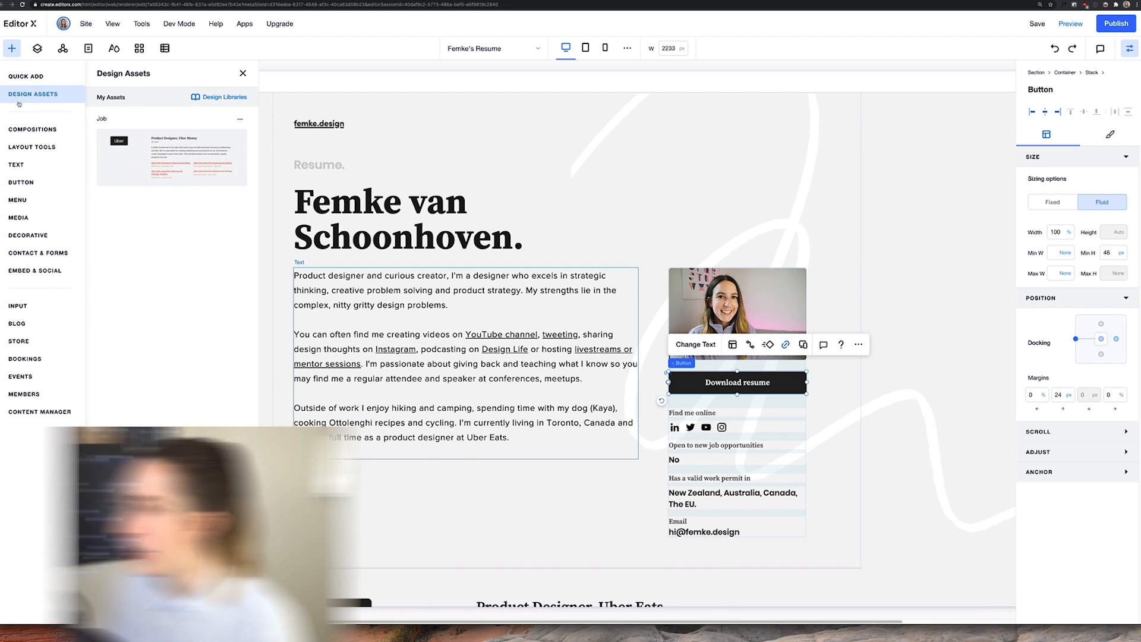
left_click(25, 76)
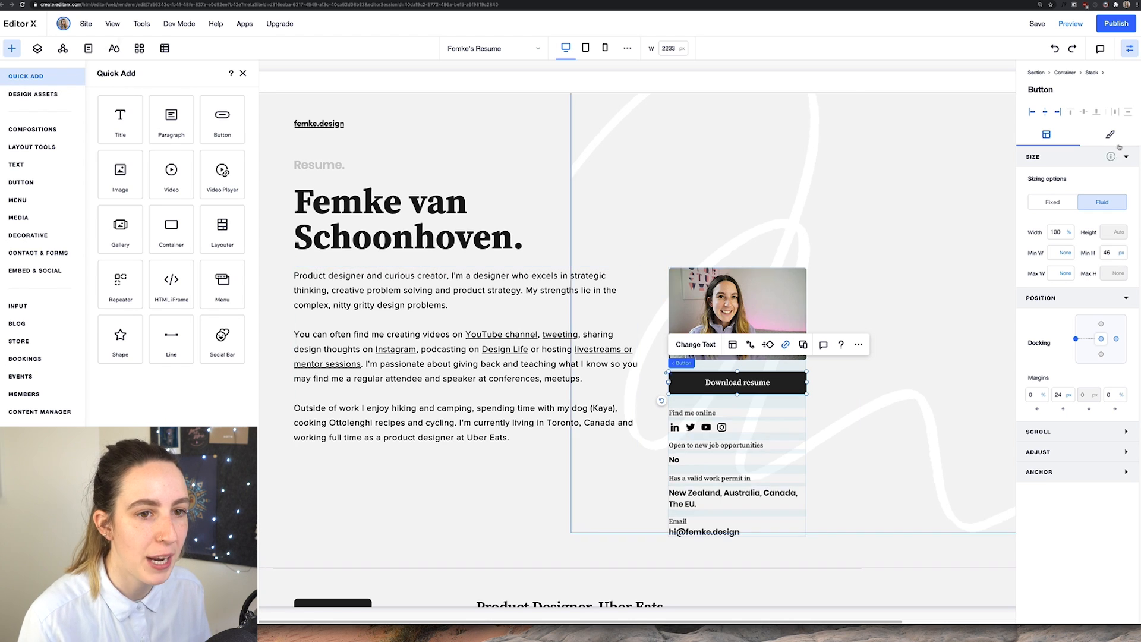
left_click(1110, 134)
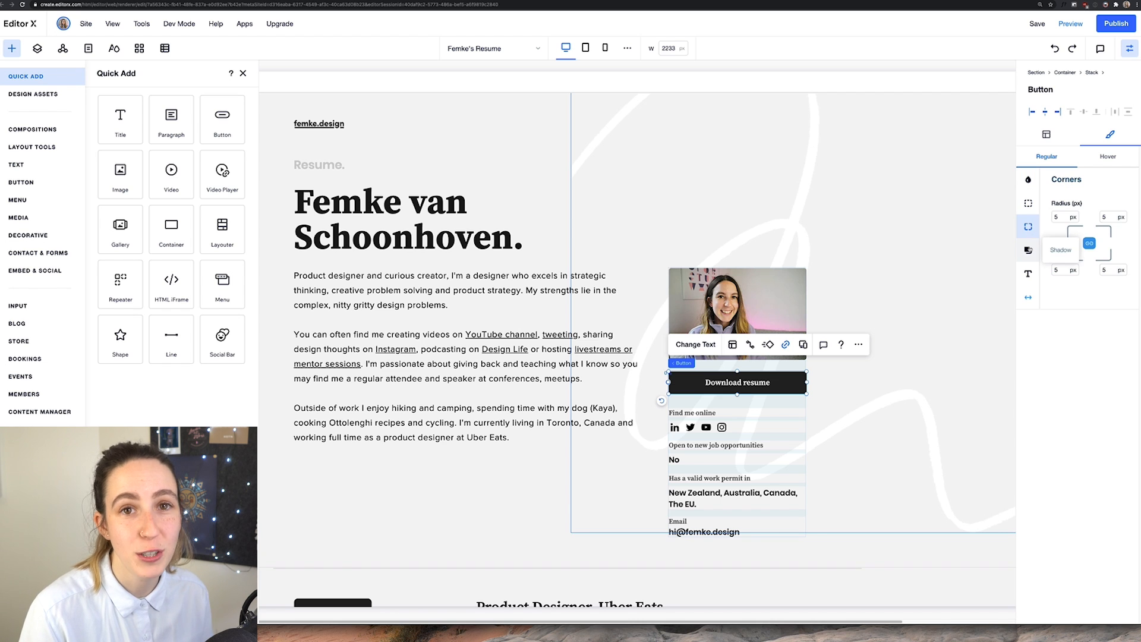
left_click(1027, 274)
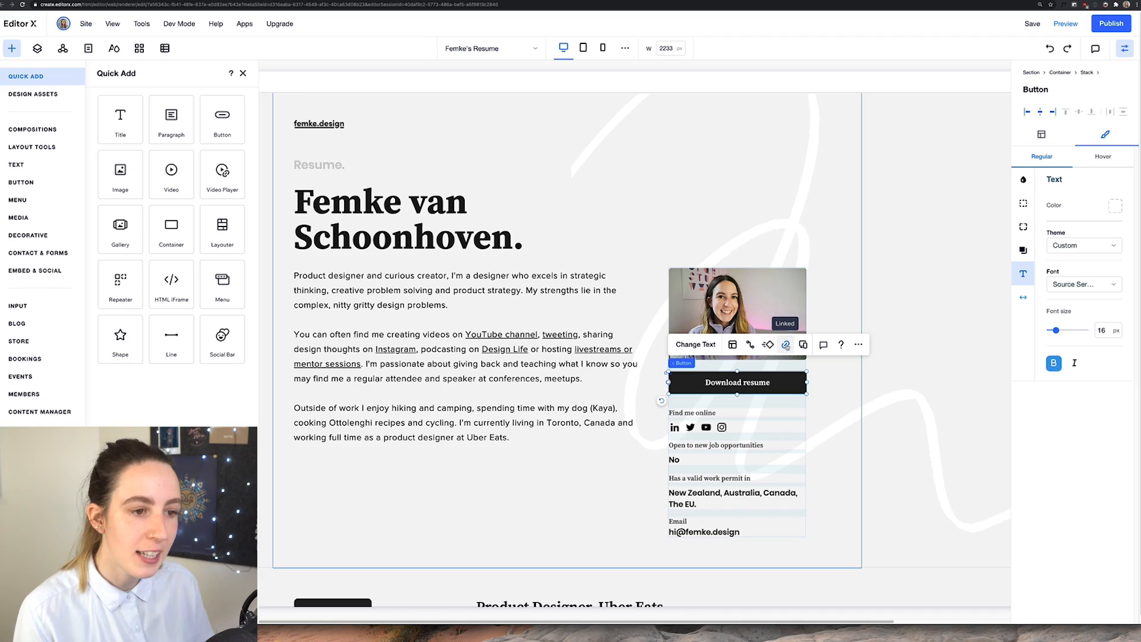
left_click(785, 344)
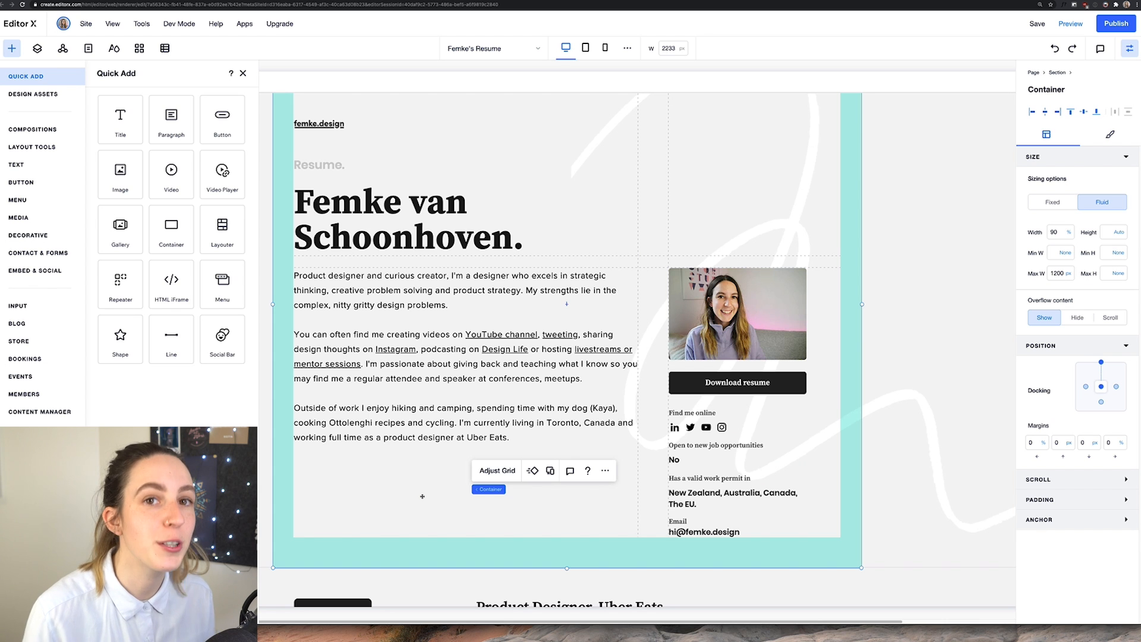
left_click(1068, 24)
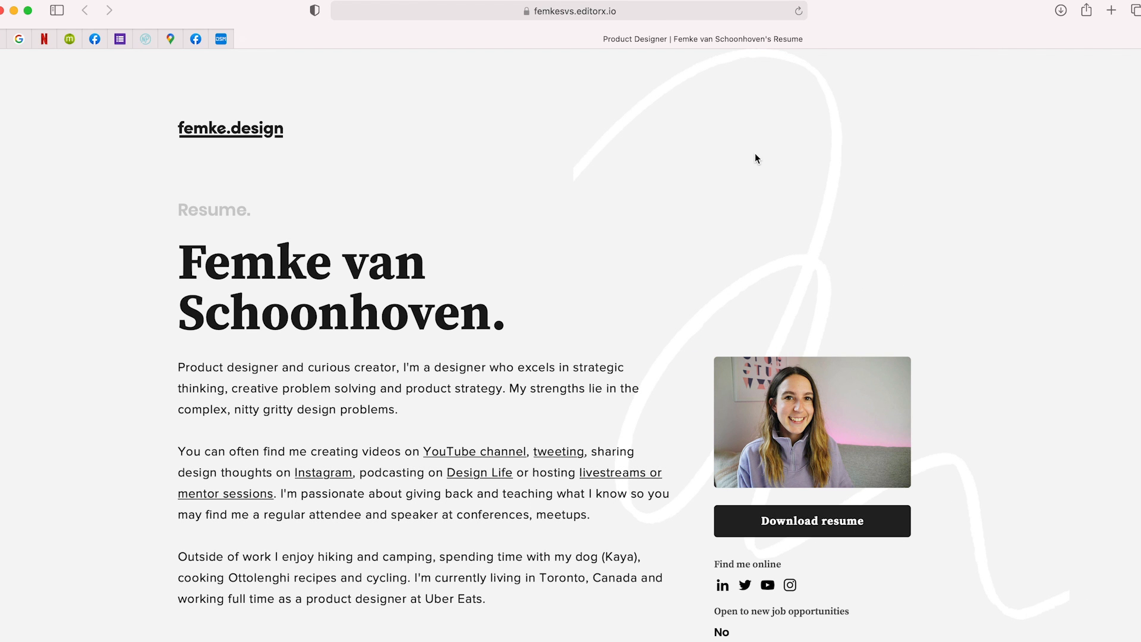
- Scroll the live resume site in Safari past the photo and Download resume button
scroll("down", 3)
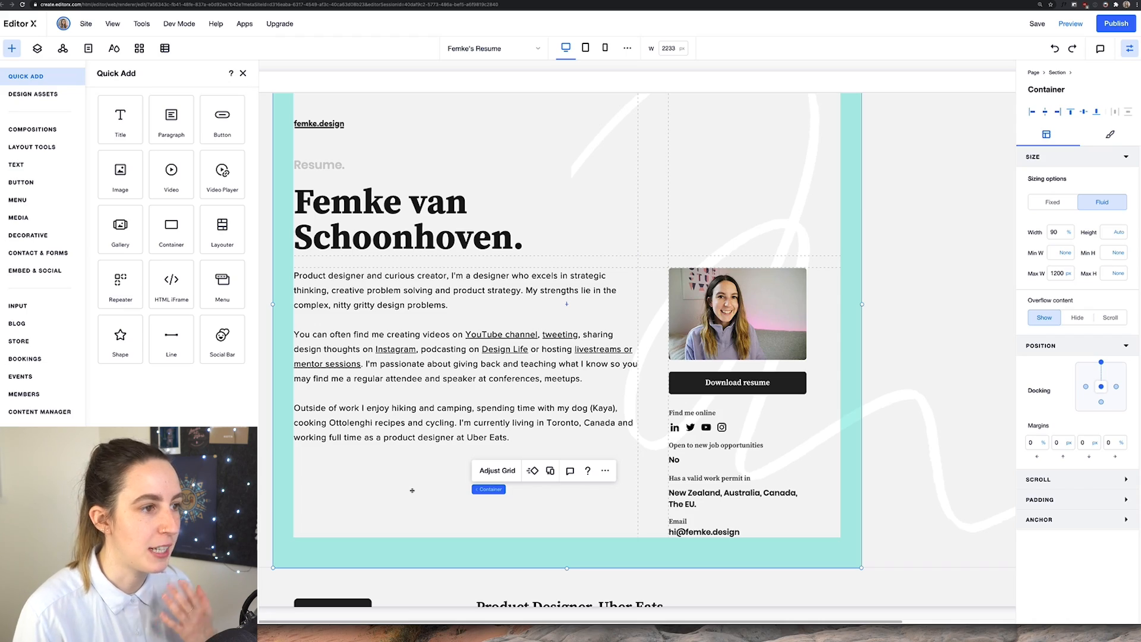
- Turn off 'Only animate first time' on the right-column stack's Fade-In animation
left_click(408, 221)
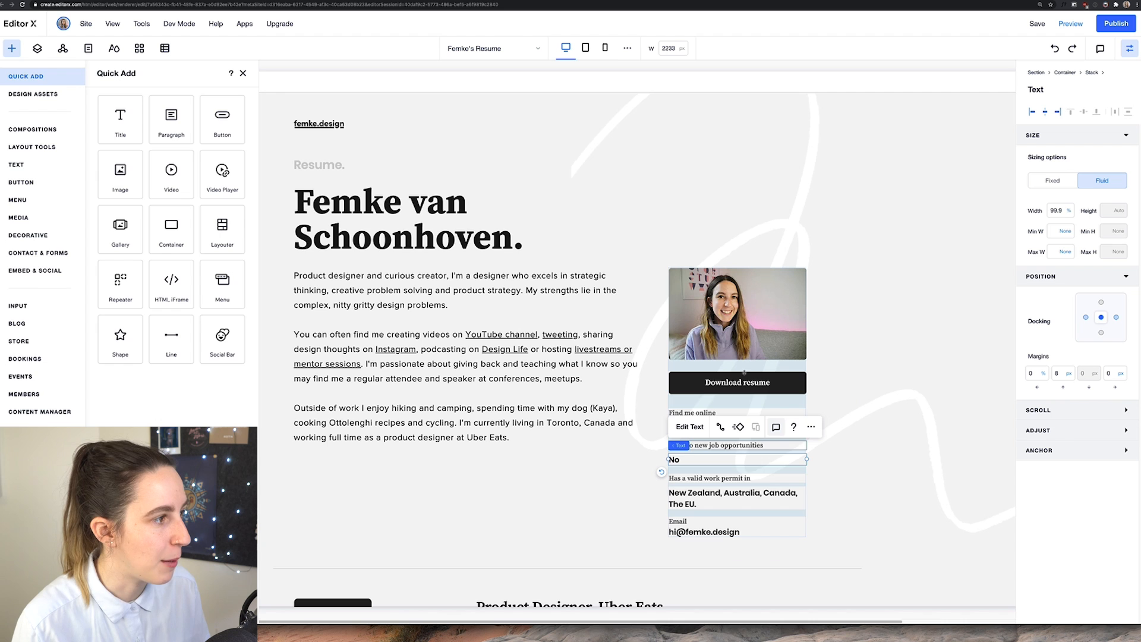
left_click(37, 48)
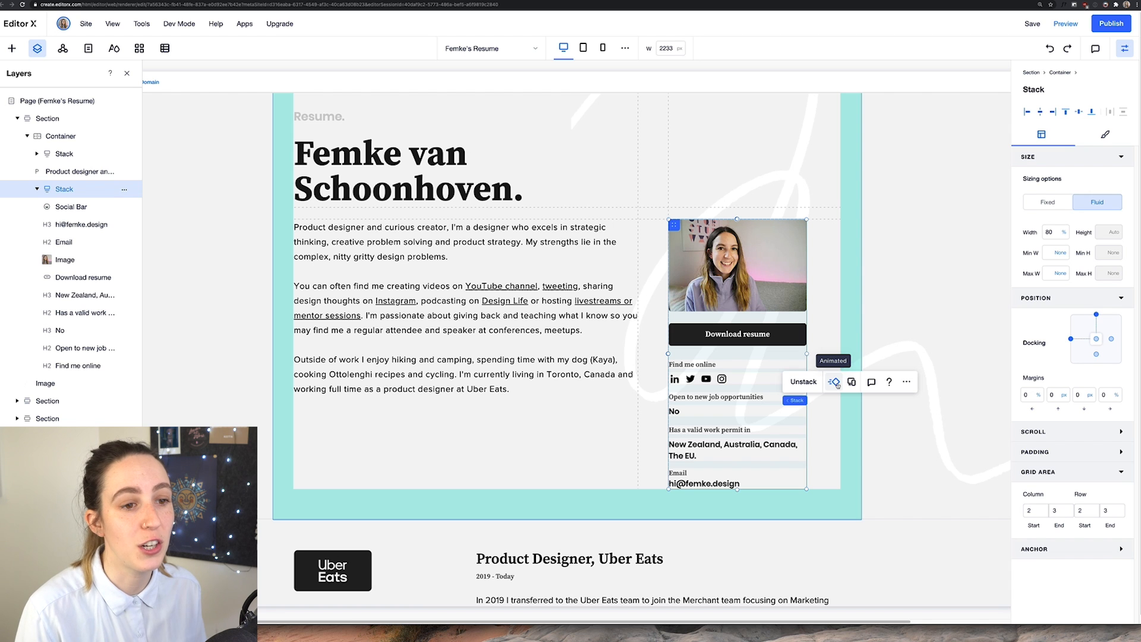
left_click(834, 381)
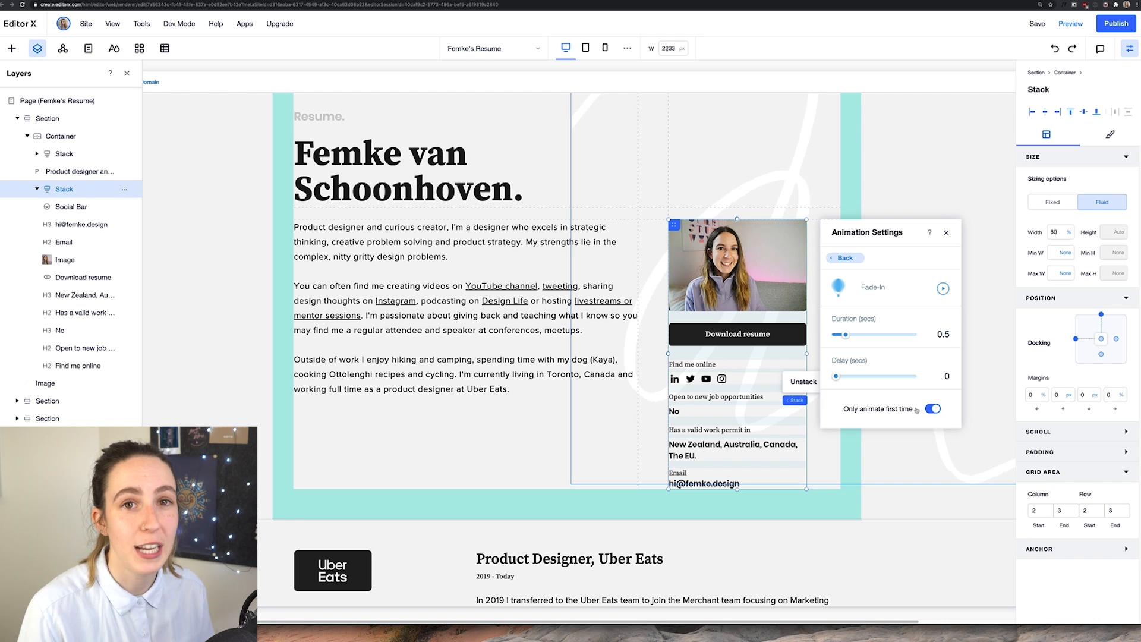
left_click(932, 408)
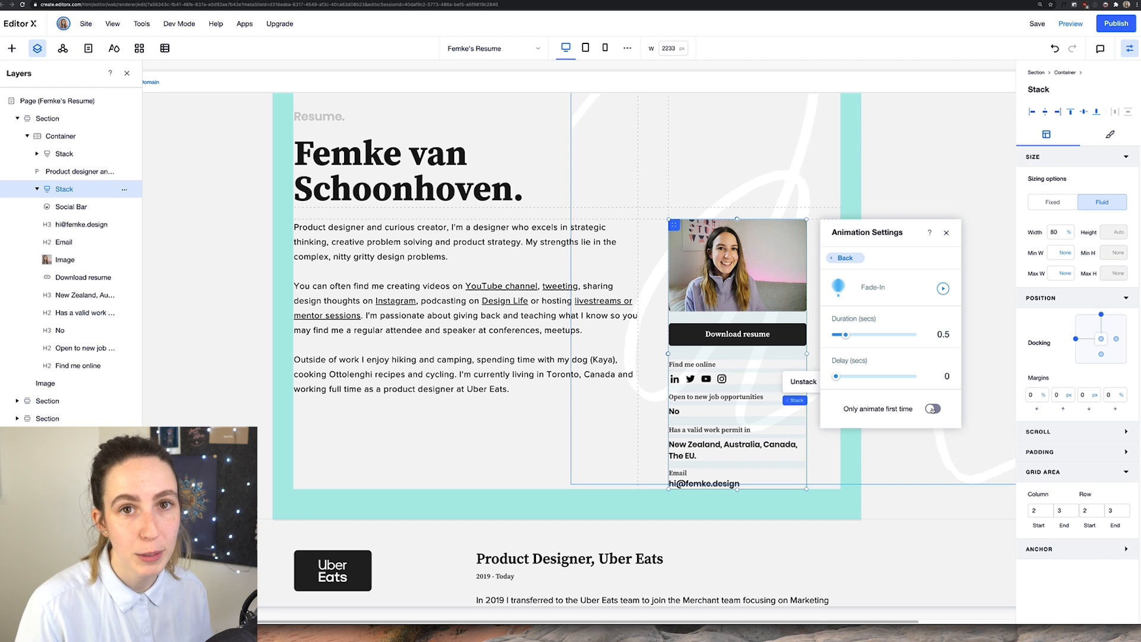
left_click(934, 407)
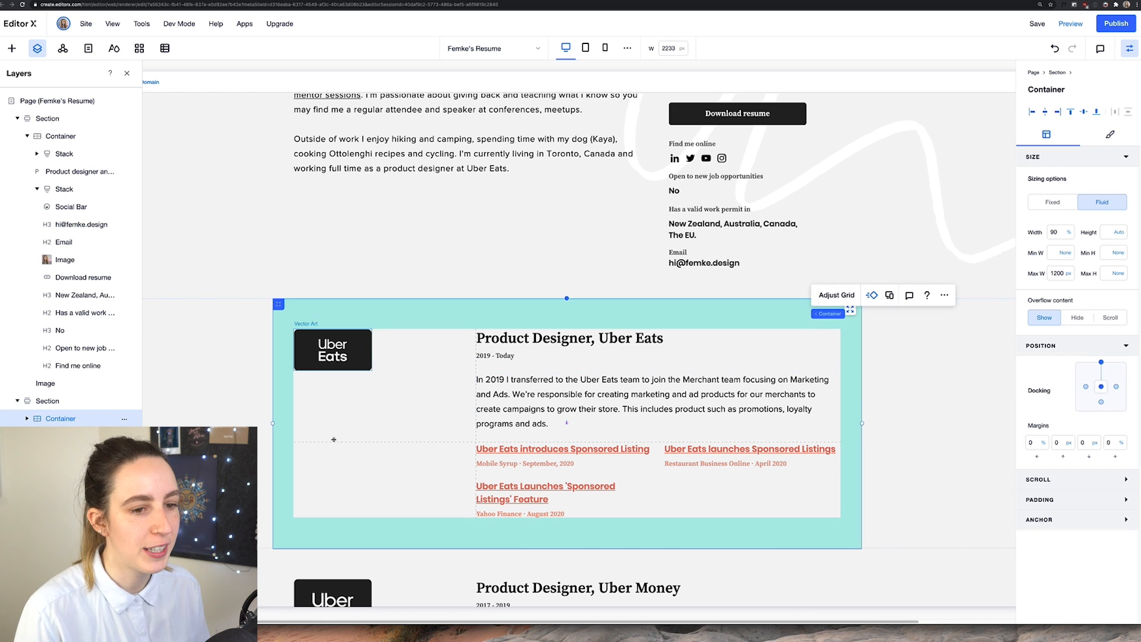
- Set the Uber Eats container's Float-In direction to From bottom (1.2 s, 0.2 s delay)
left_click(871, 294)
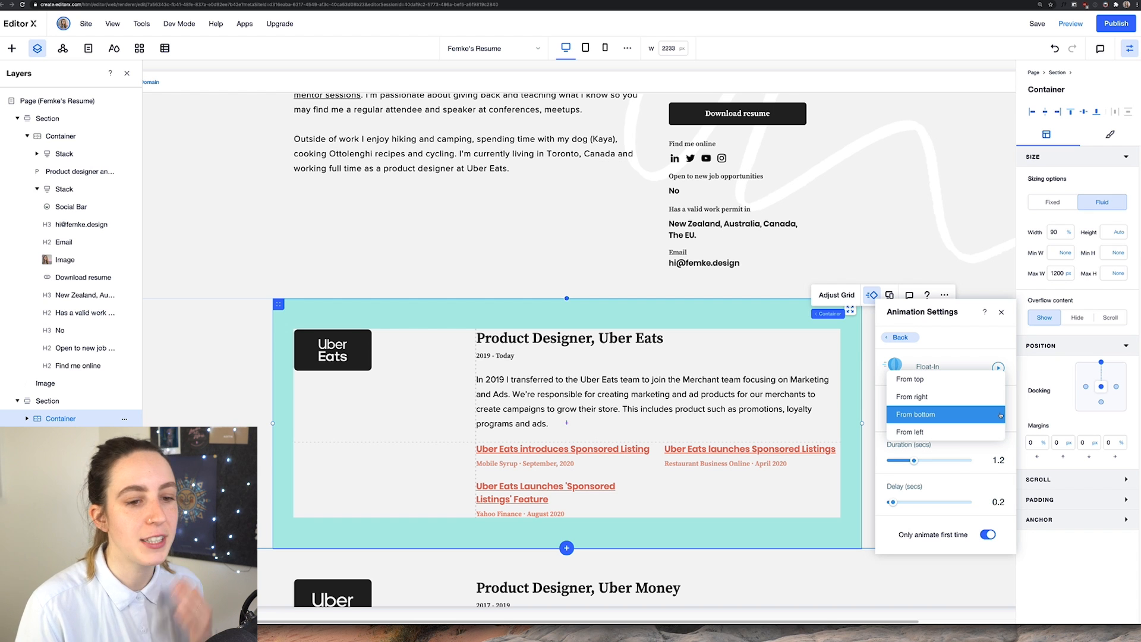
left_click(915, 413)
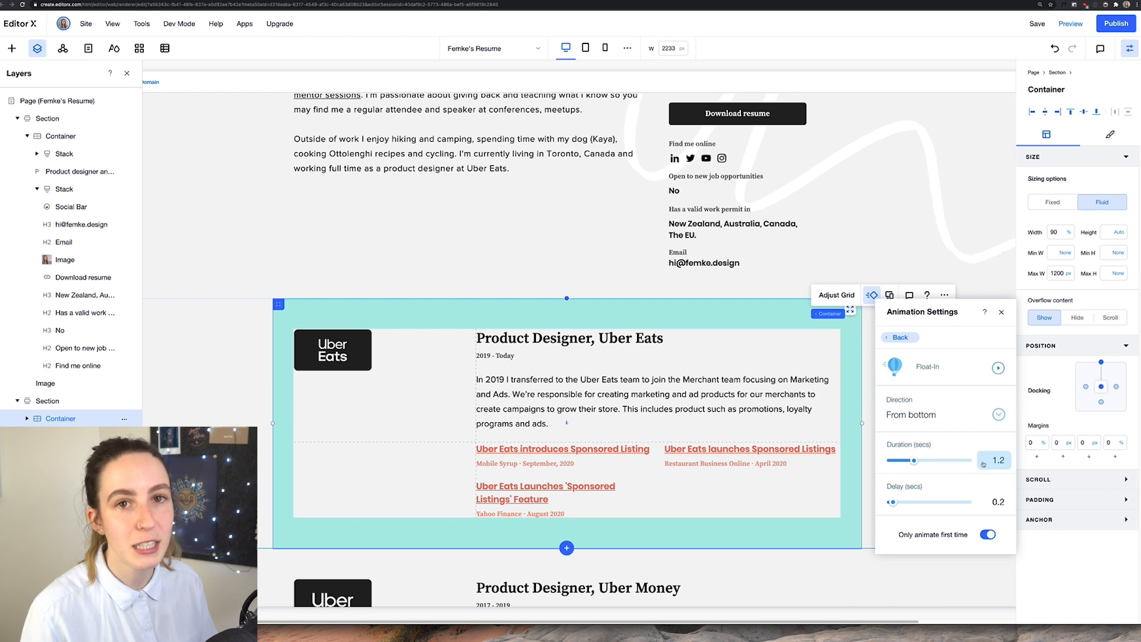